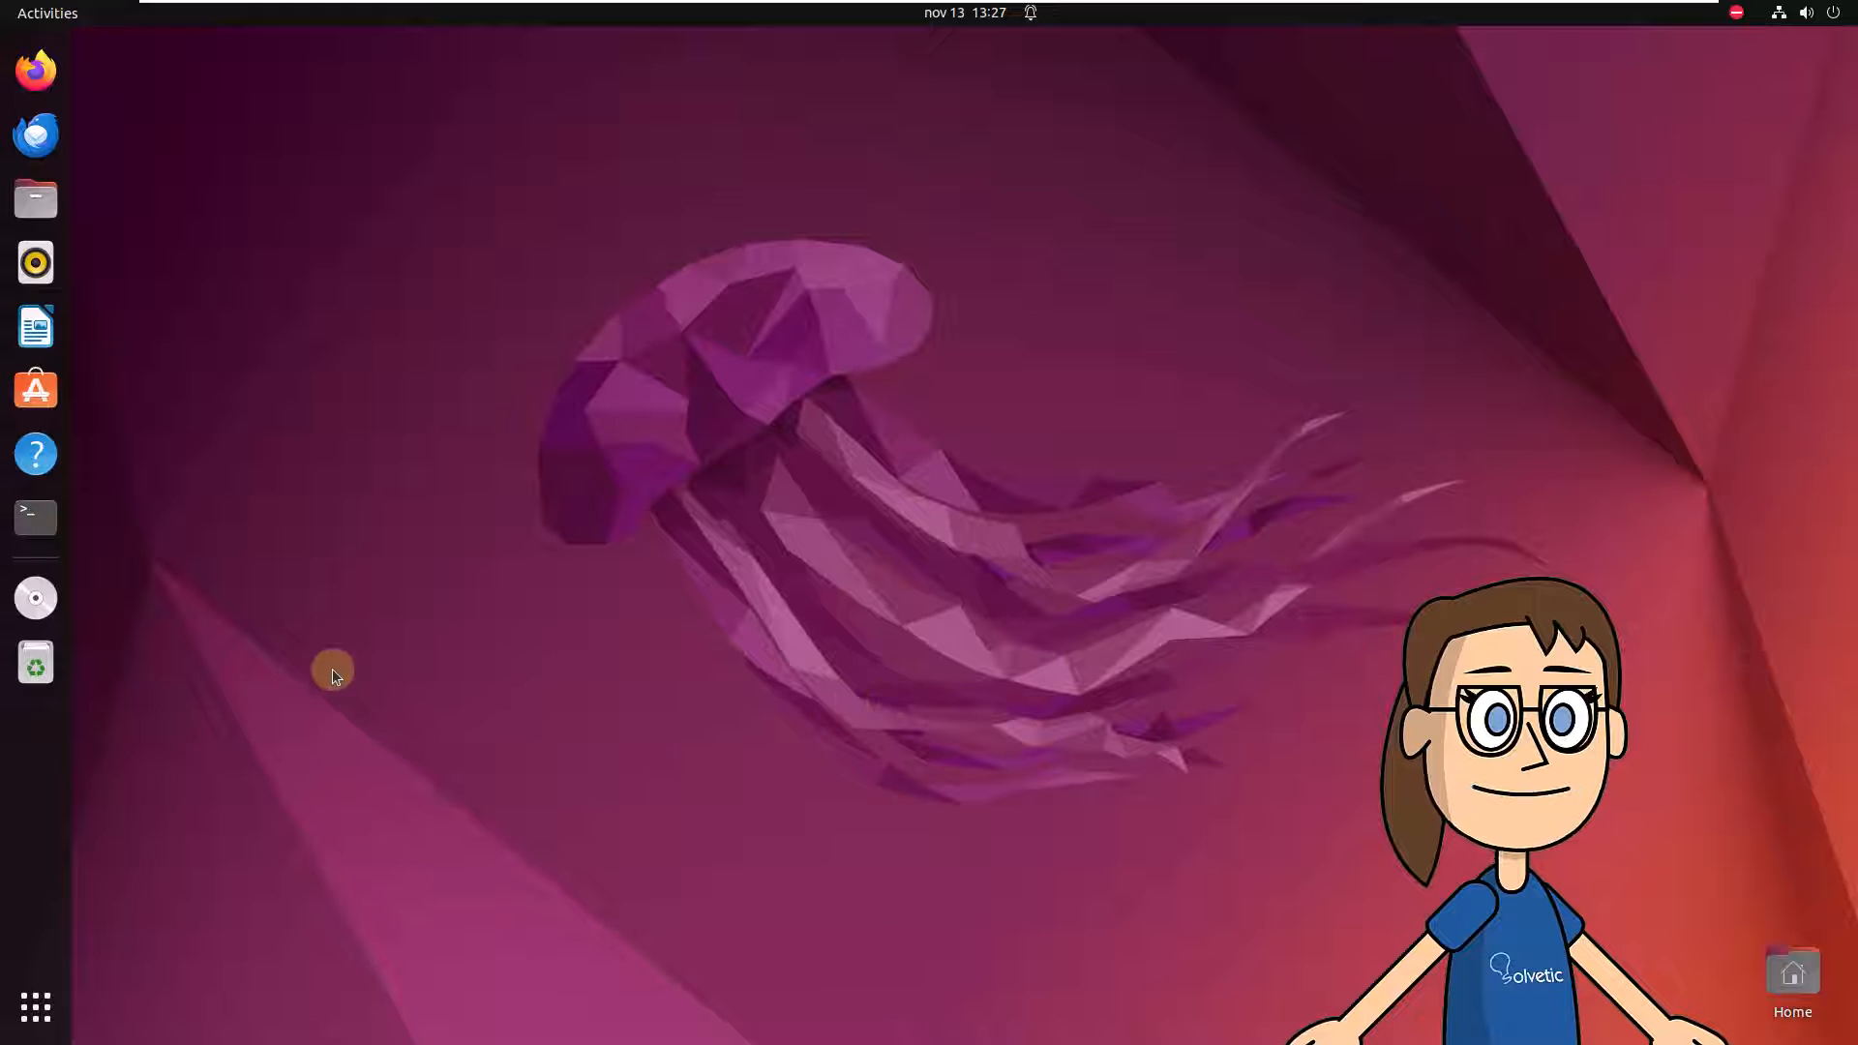
Run 'sudo dconf reset -f /' in Terminal with the password, then clear the output.
left_click(34, 519)
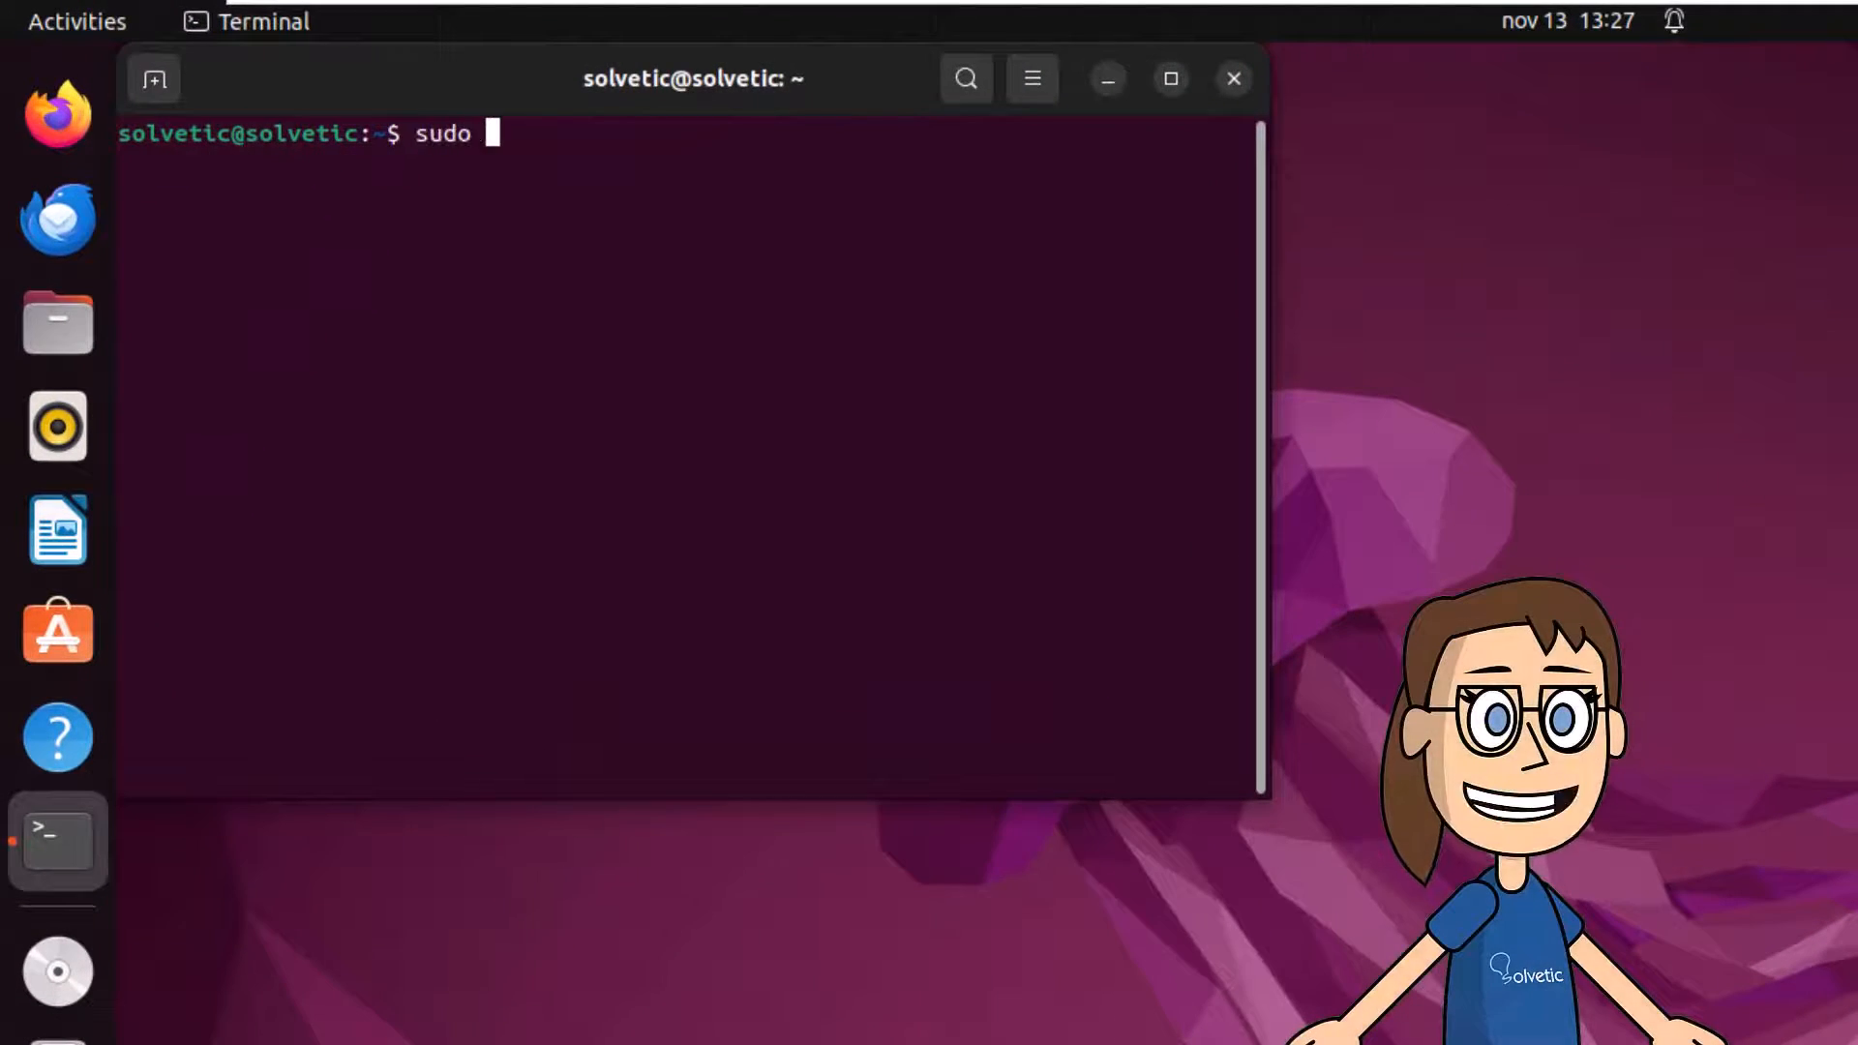
type("dconf")
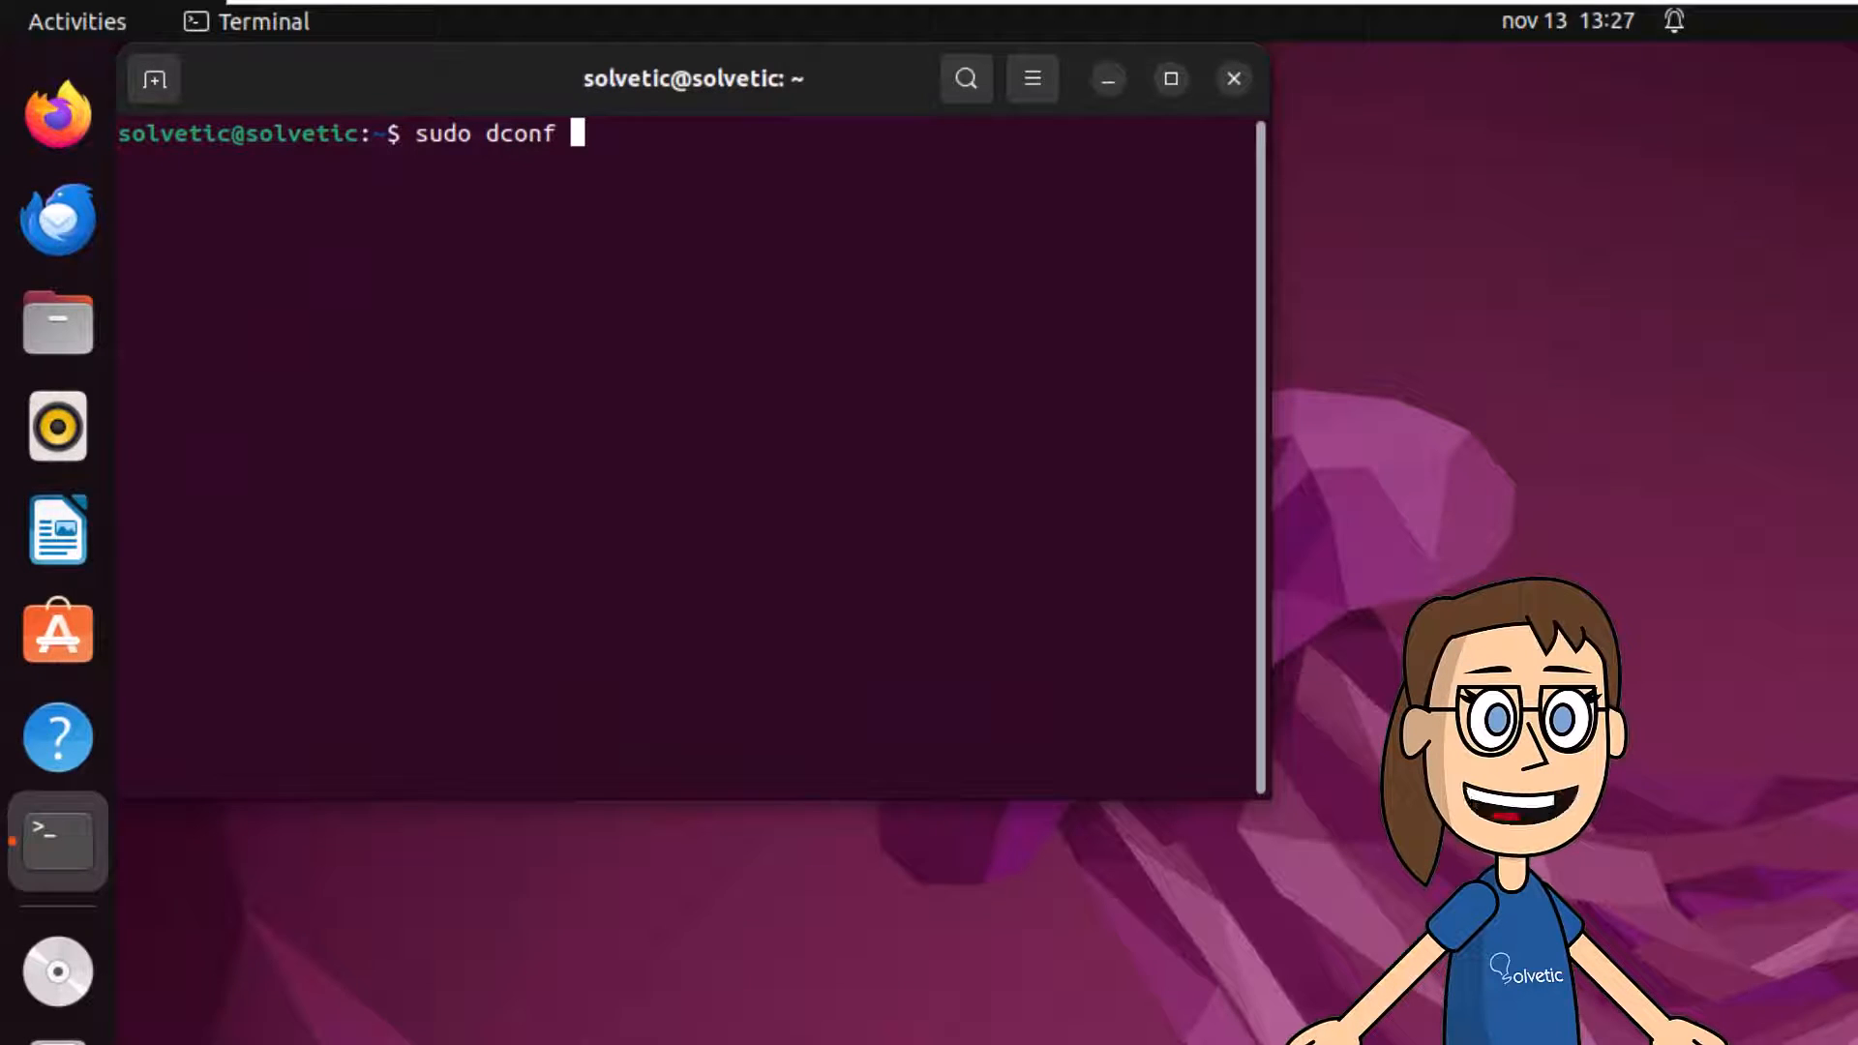
type("reset -f /")
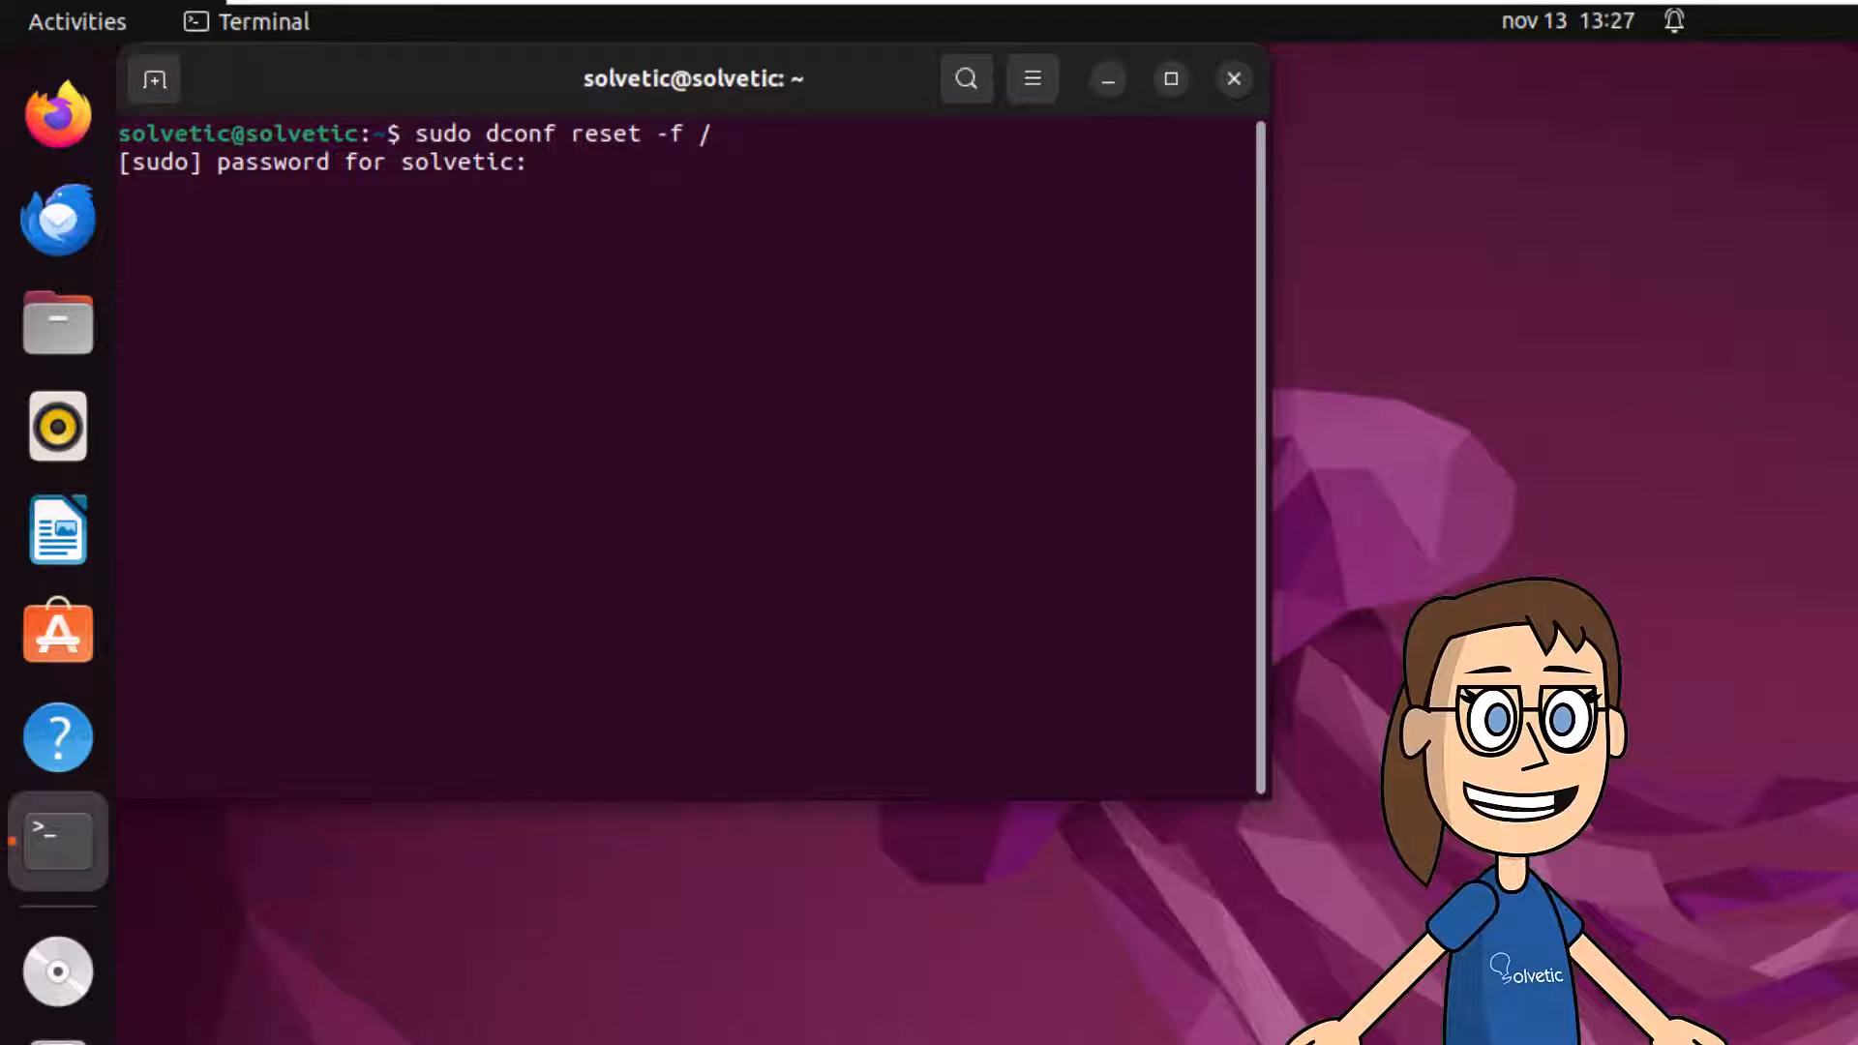
key("Return")
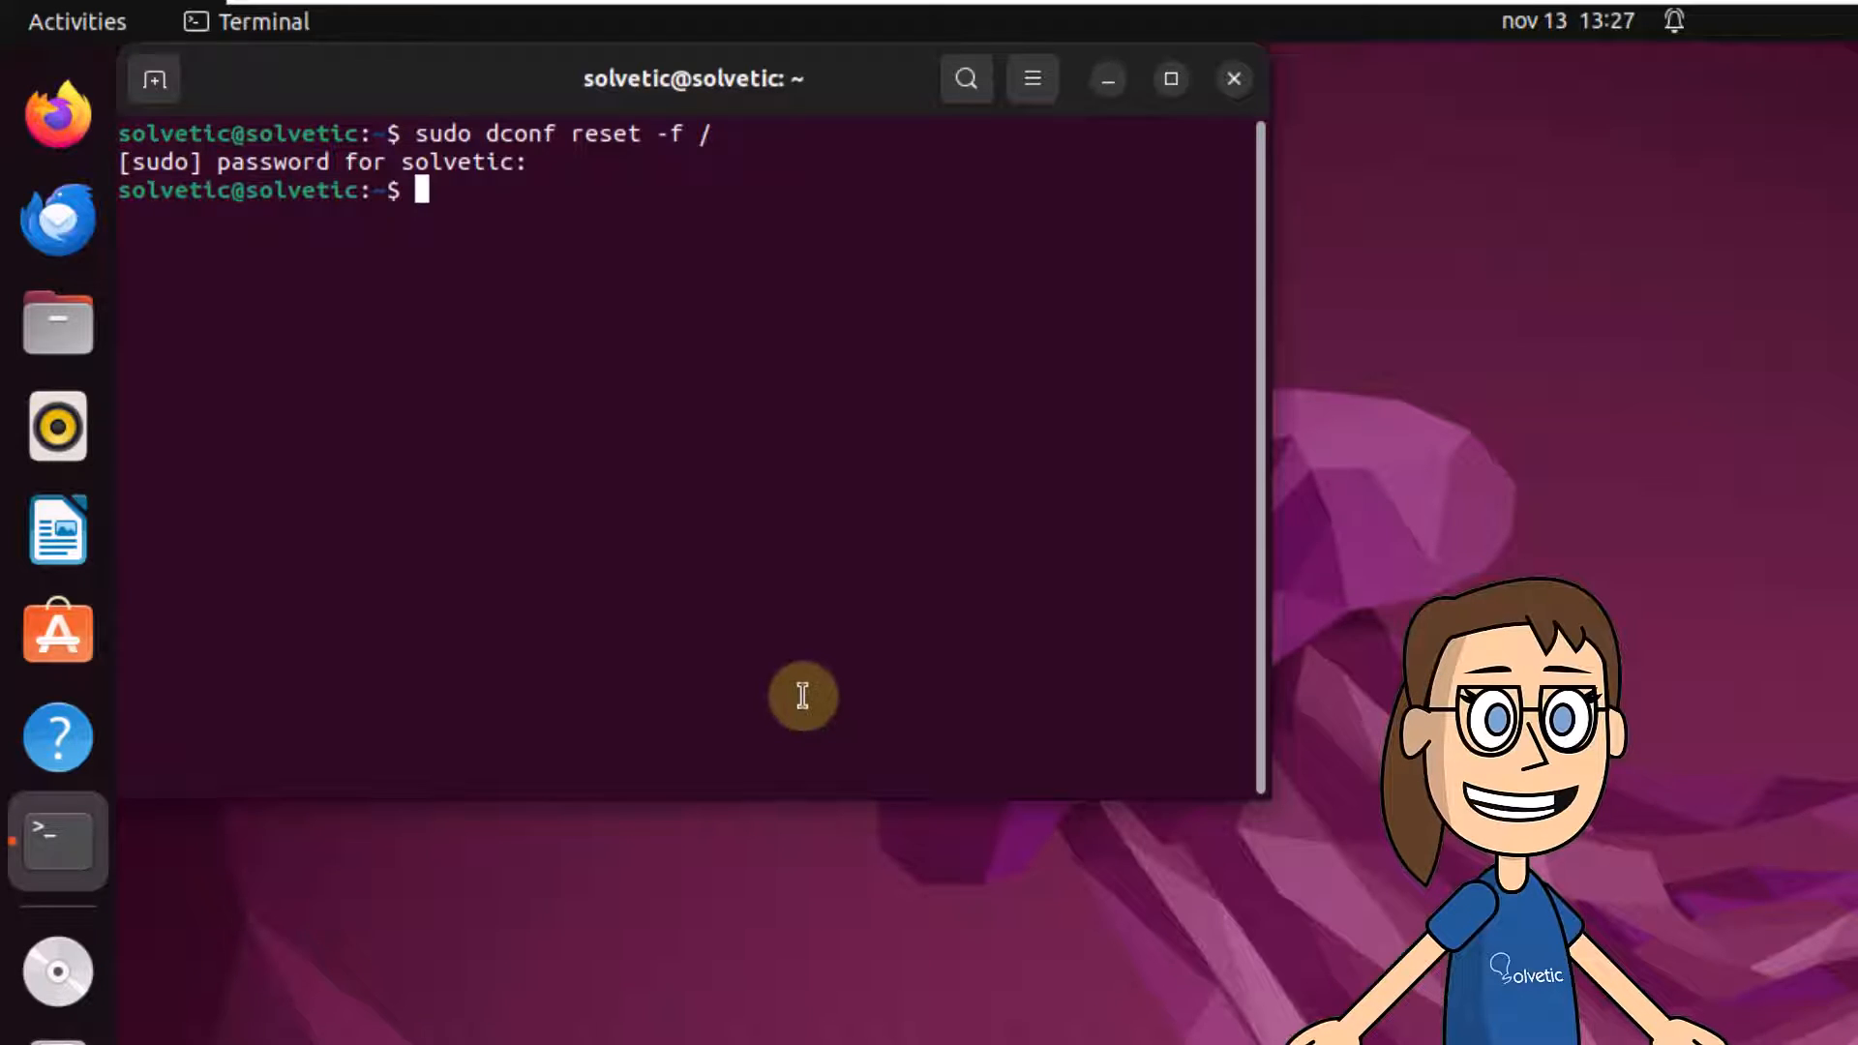
type("clear")
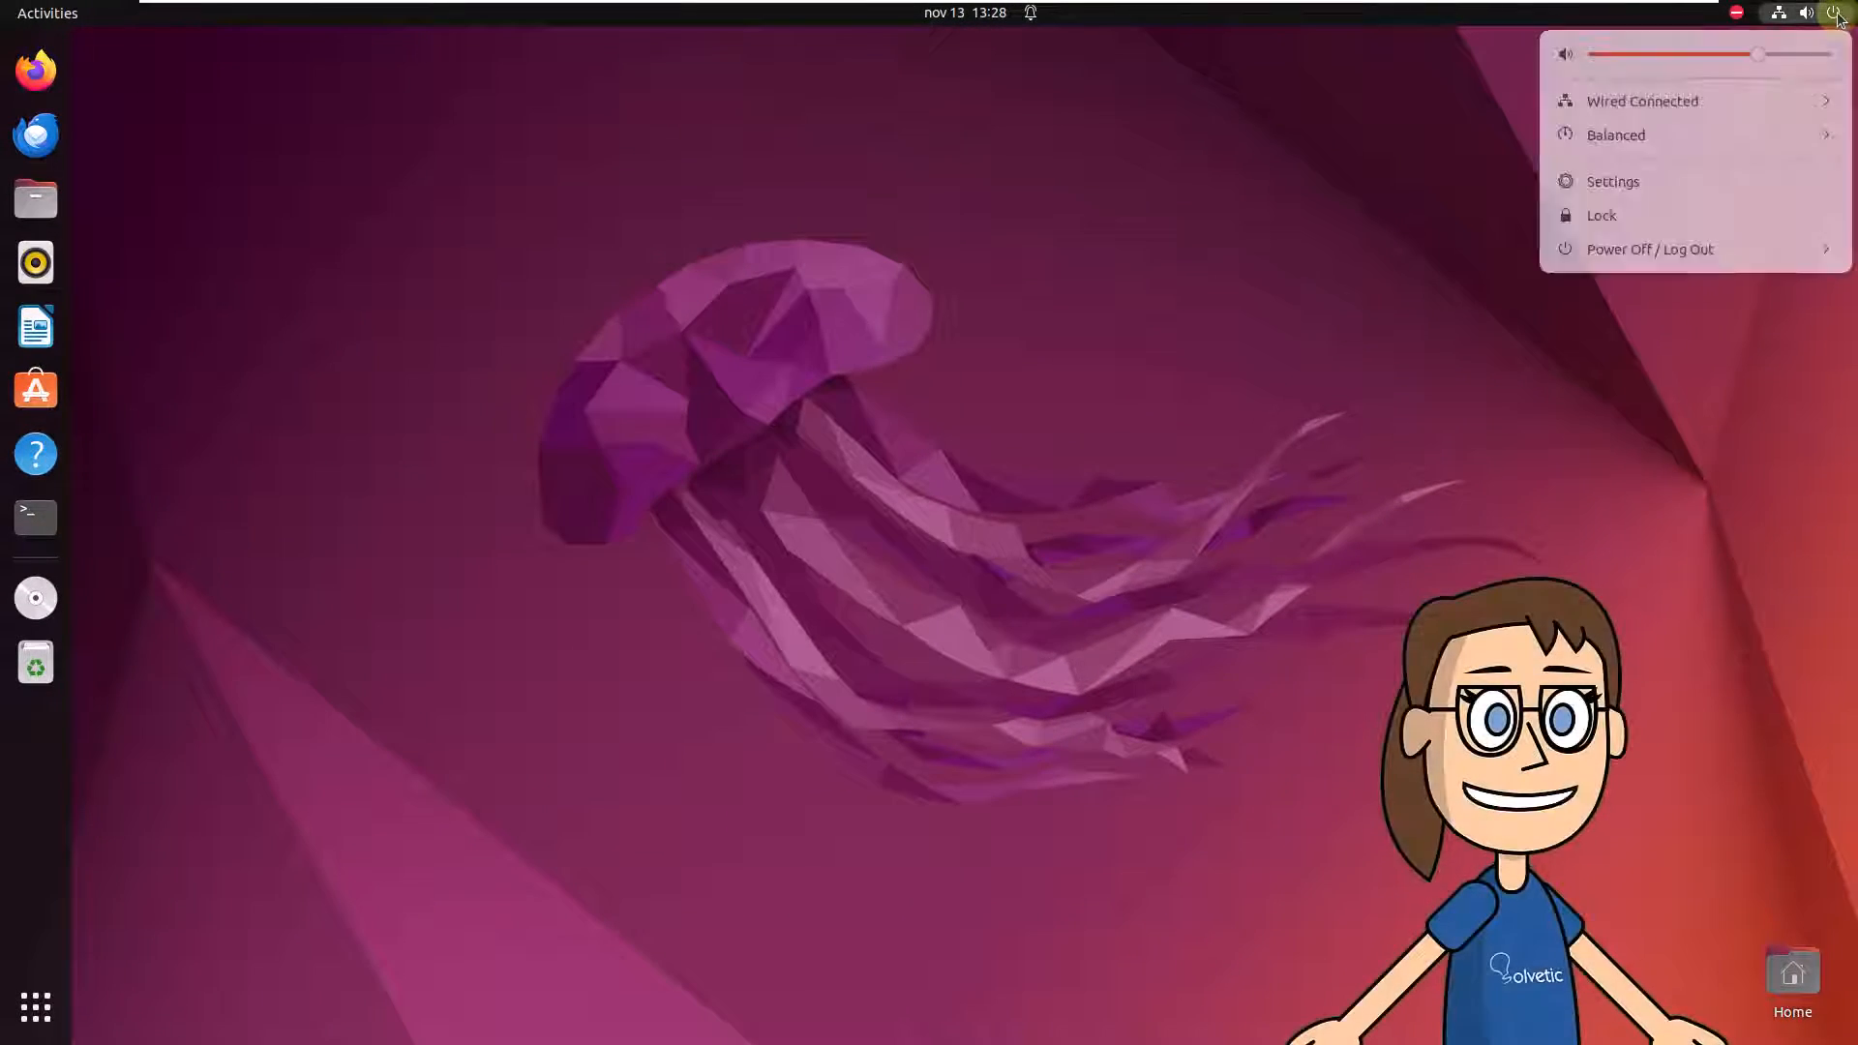
Restart the computer from the system menu to boot the installation media.
left_click(1650, 249)
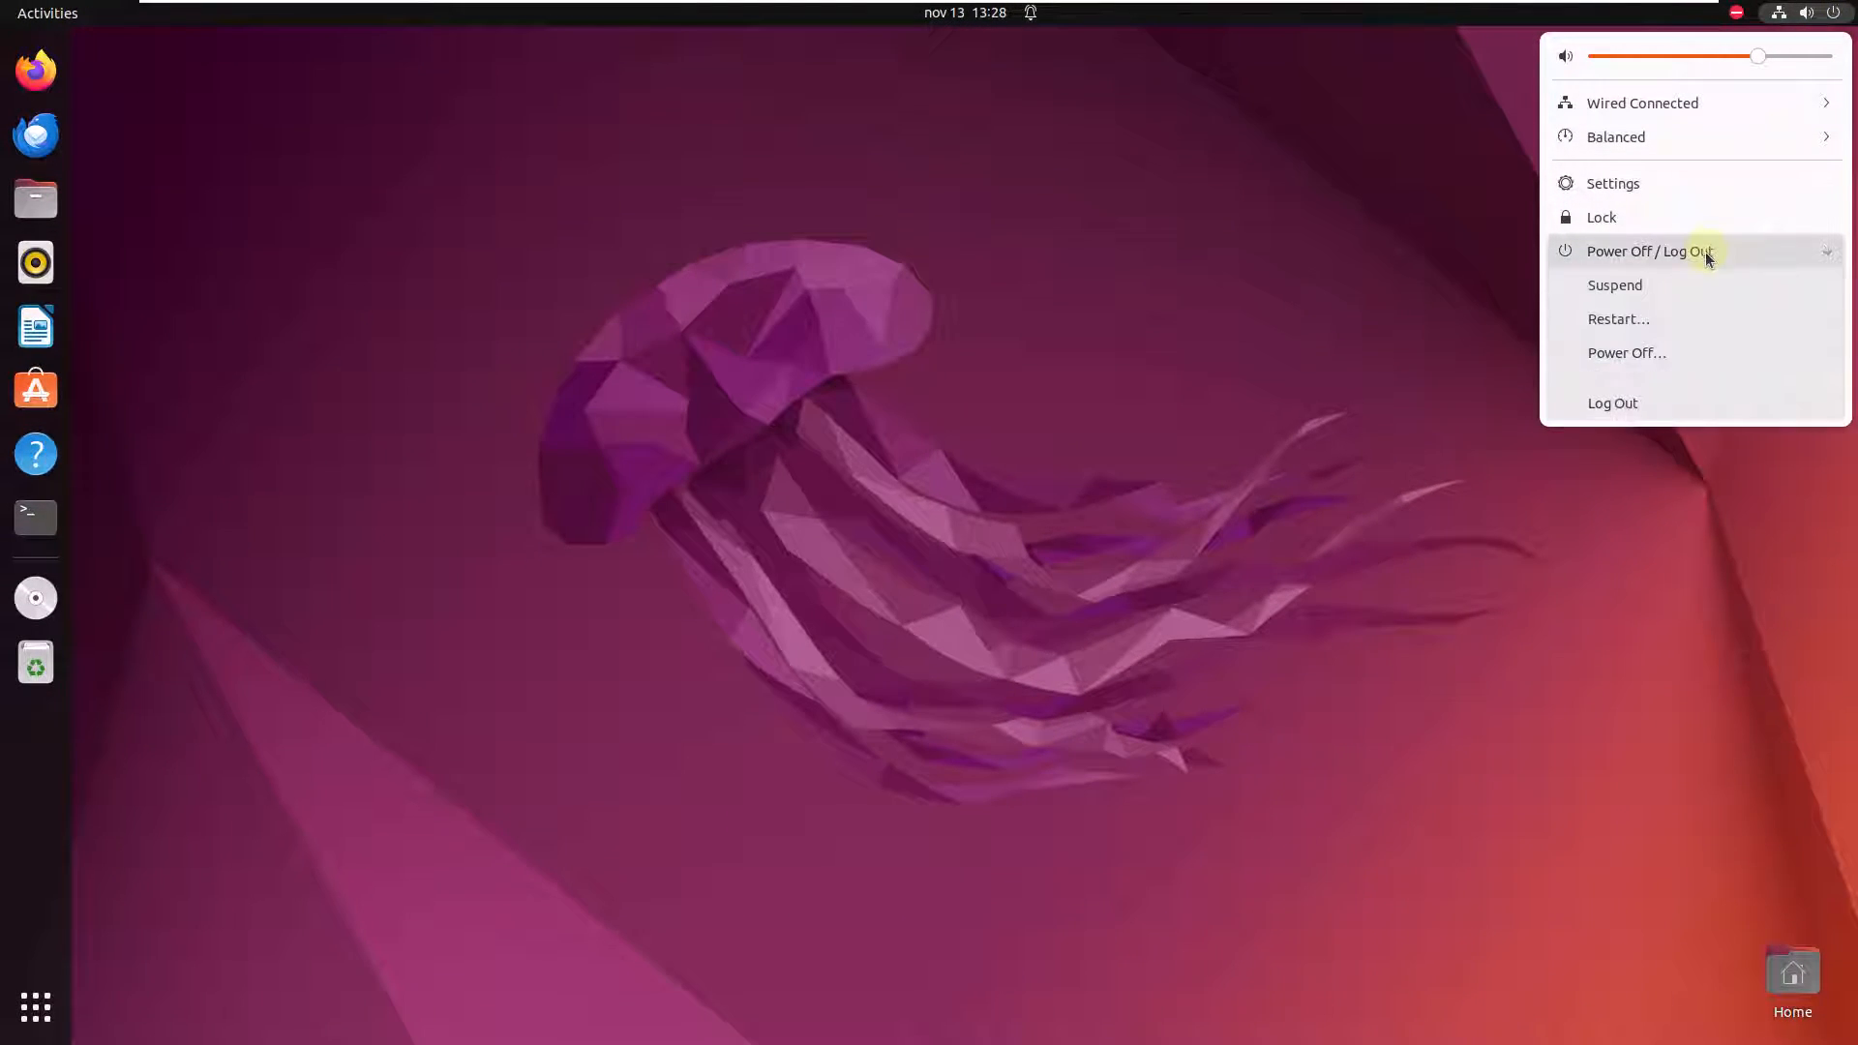
left_click(1619, 318)
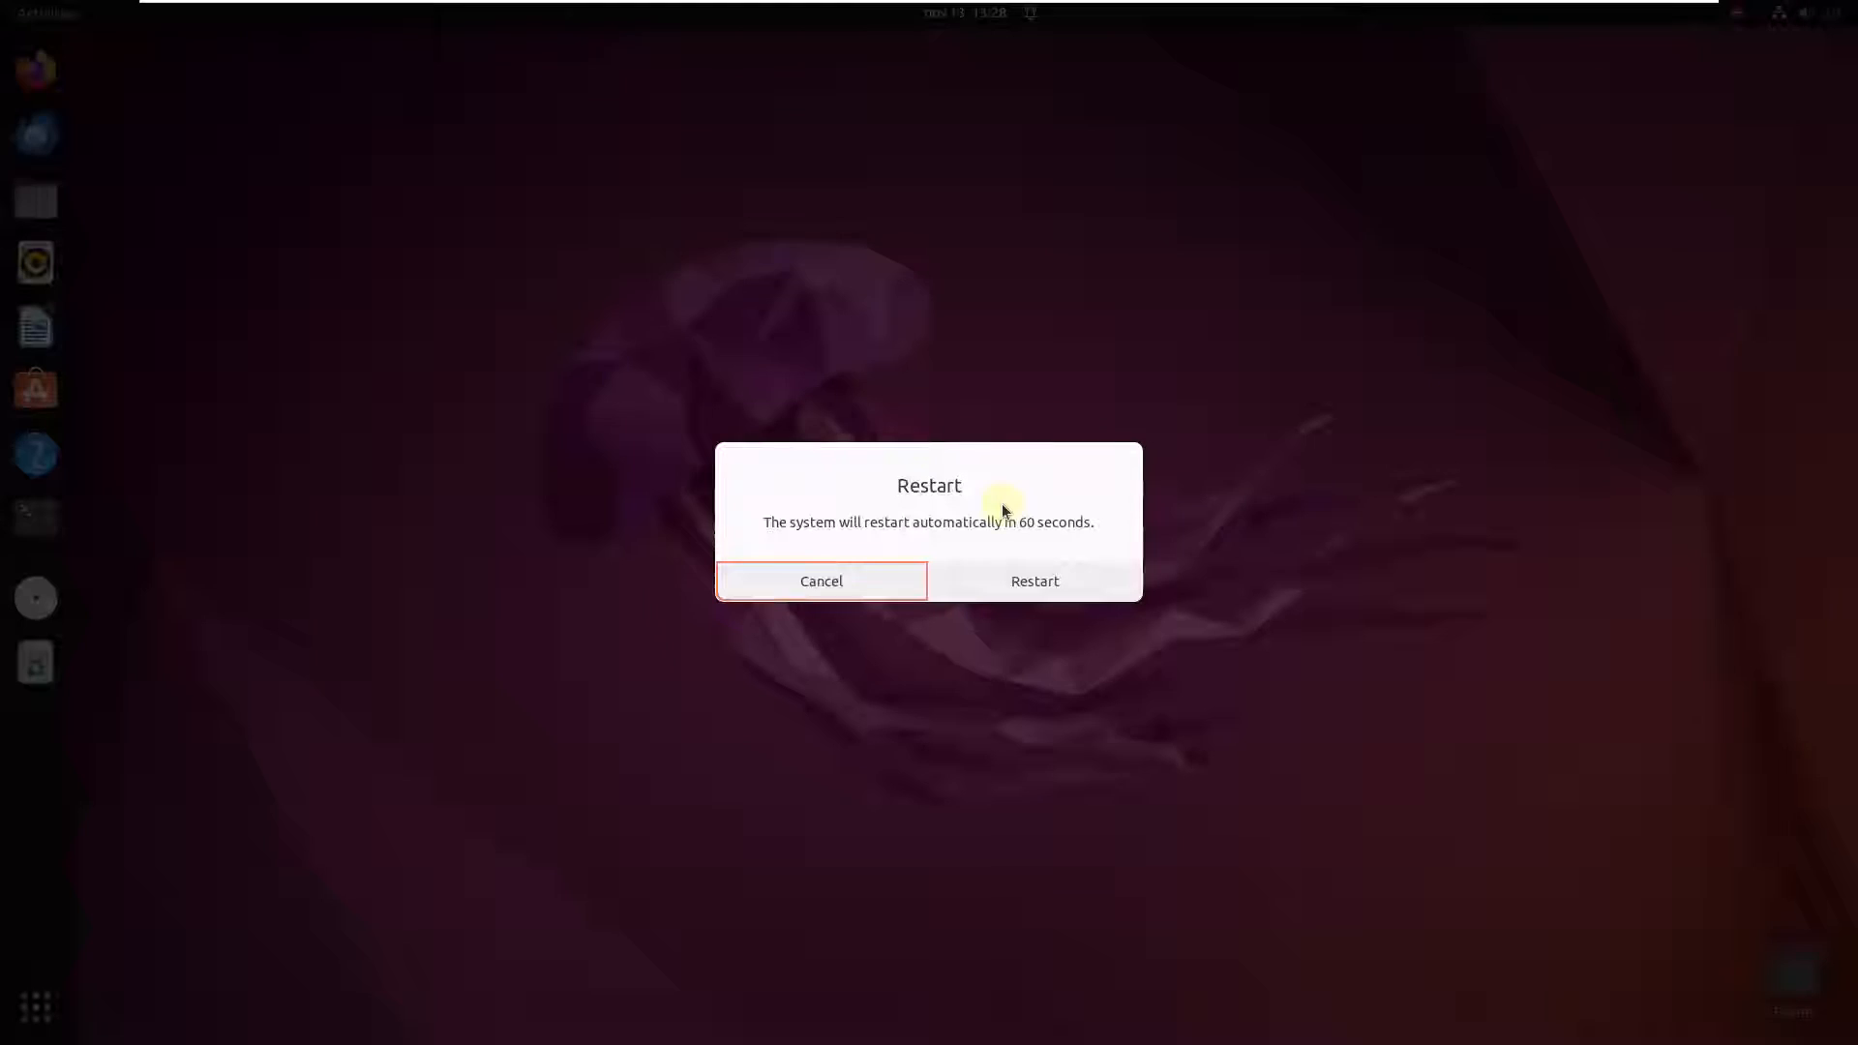
left_click(821, 580)
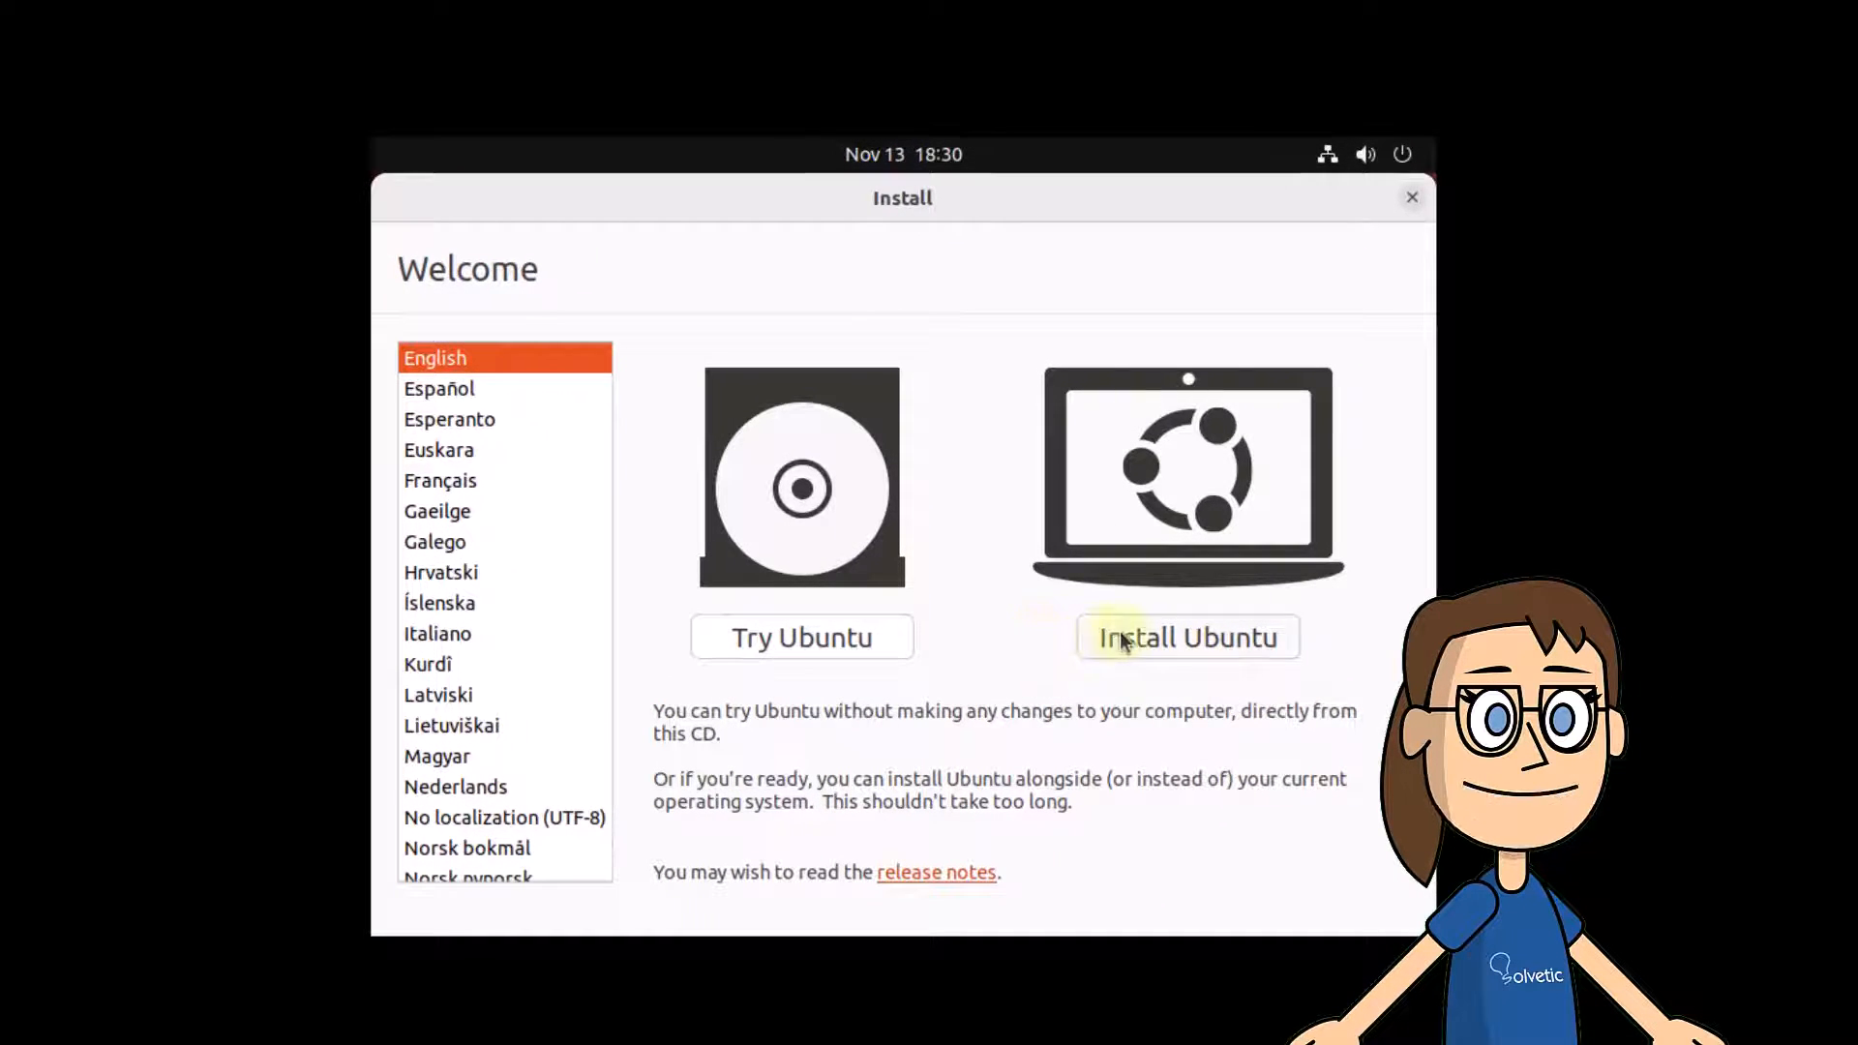
Start Install Ubuntu and accept the English (US) keyboard layout.
left_click(1131, 639)
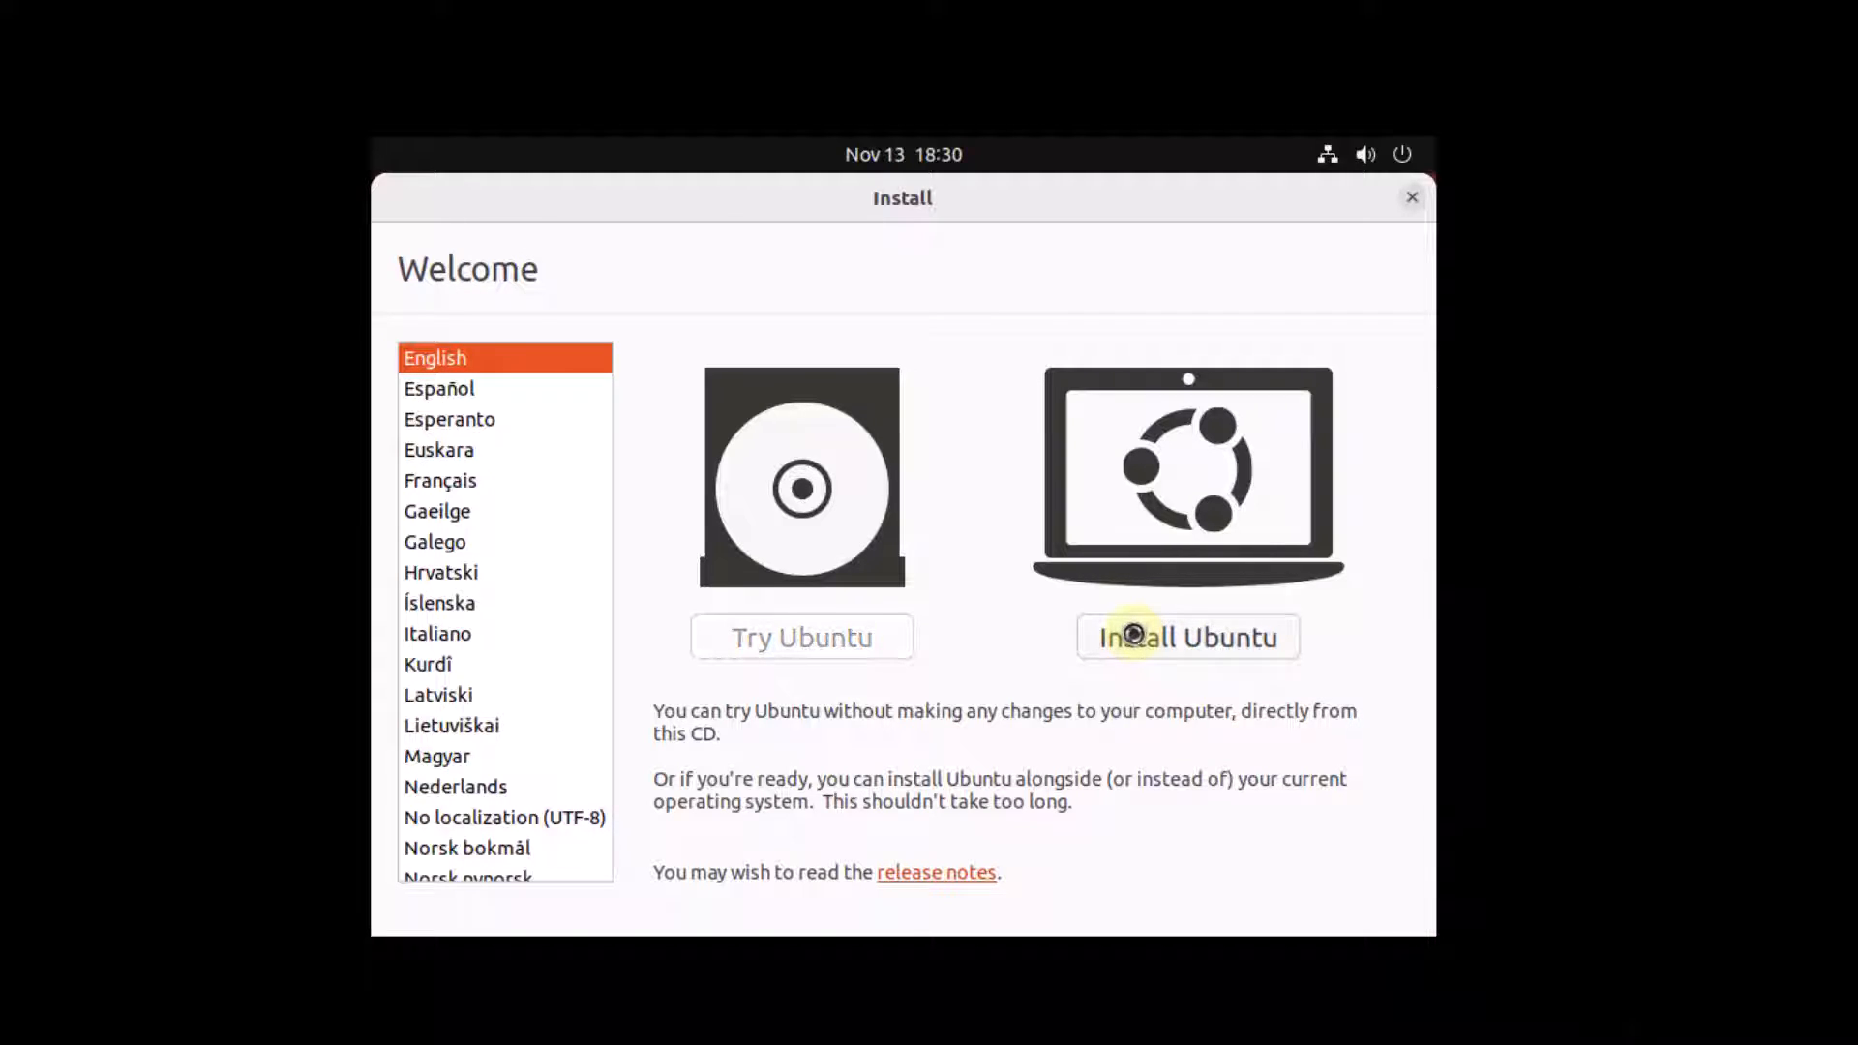
left_click(1138, 636)
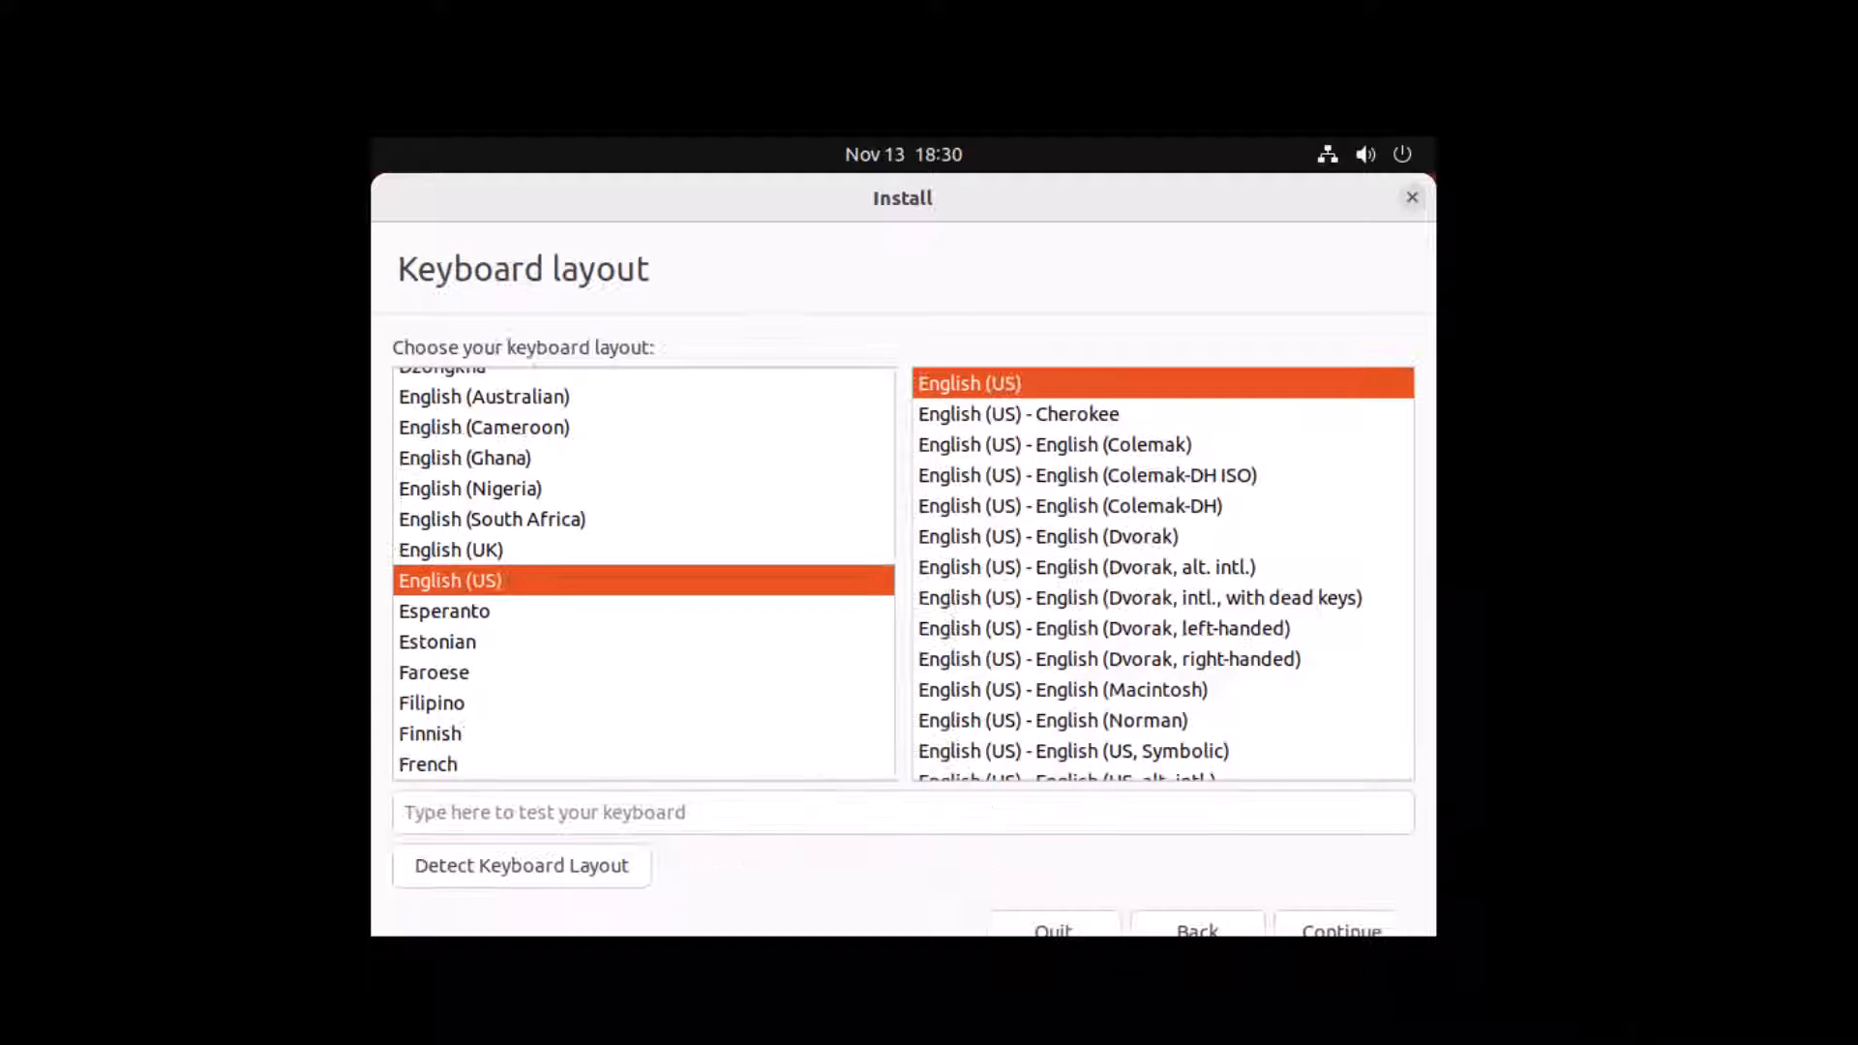
mouse_move(1348, 930)
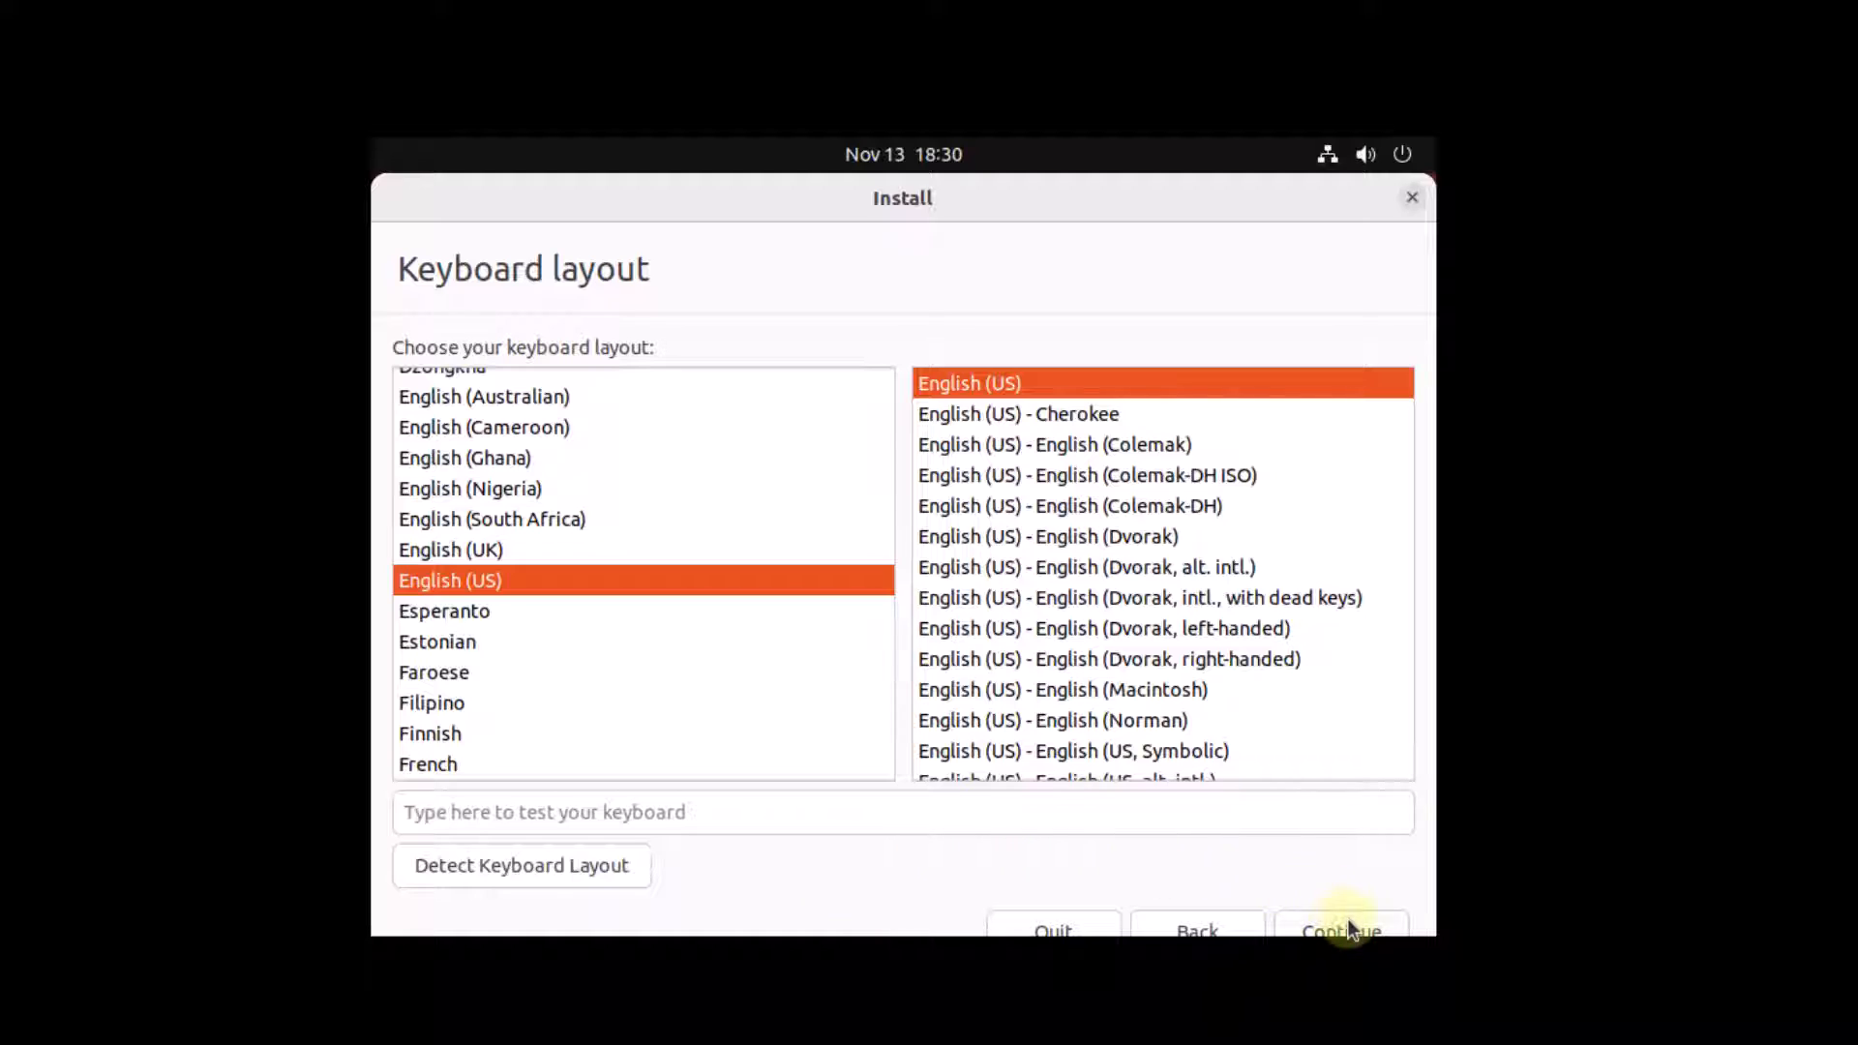
left_click(1339, 929)
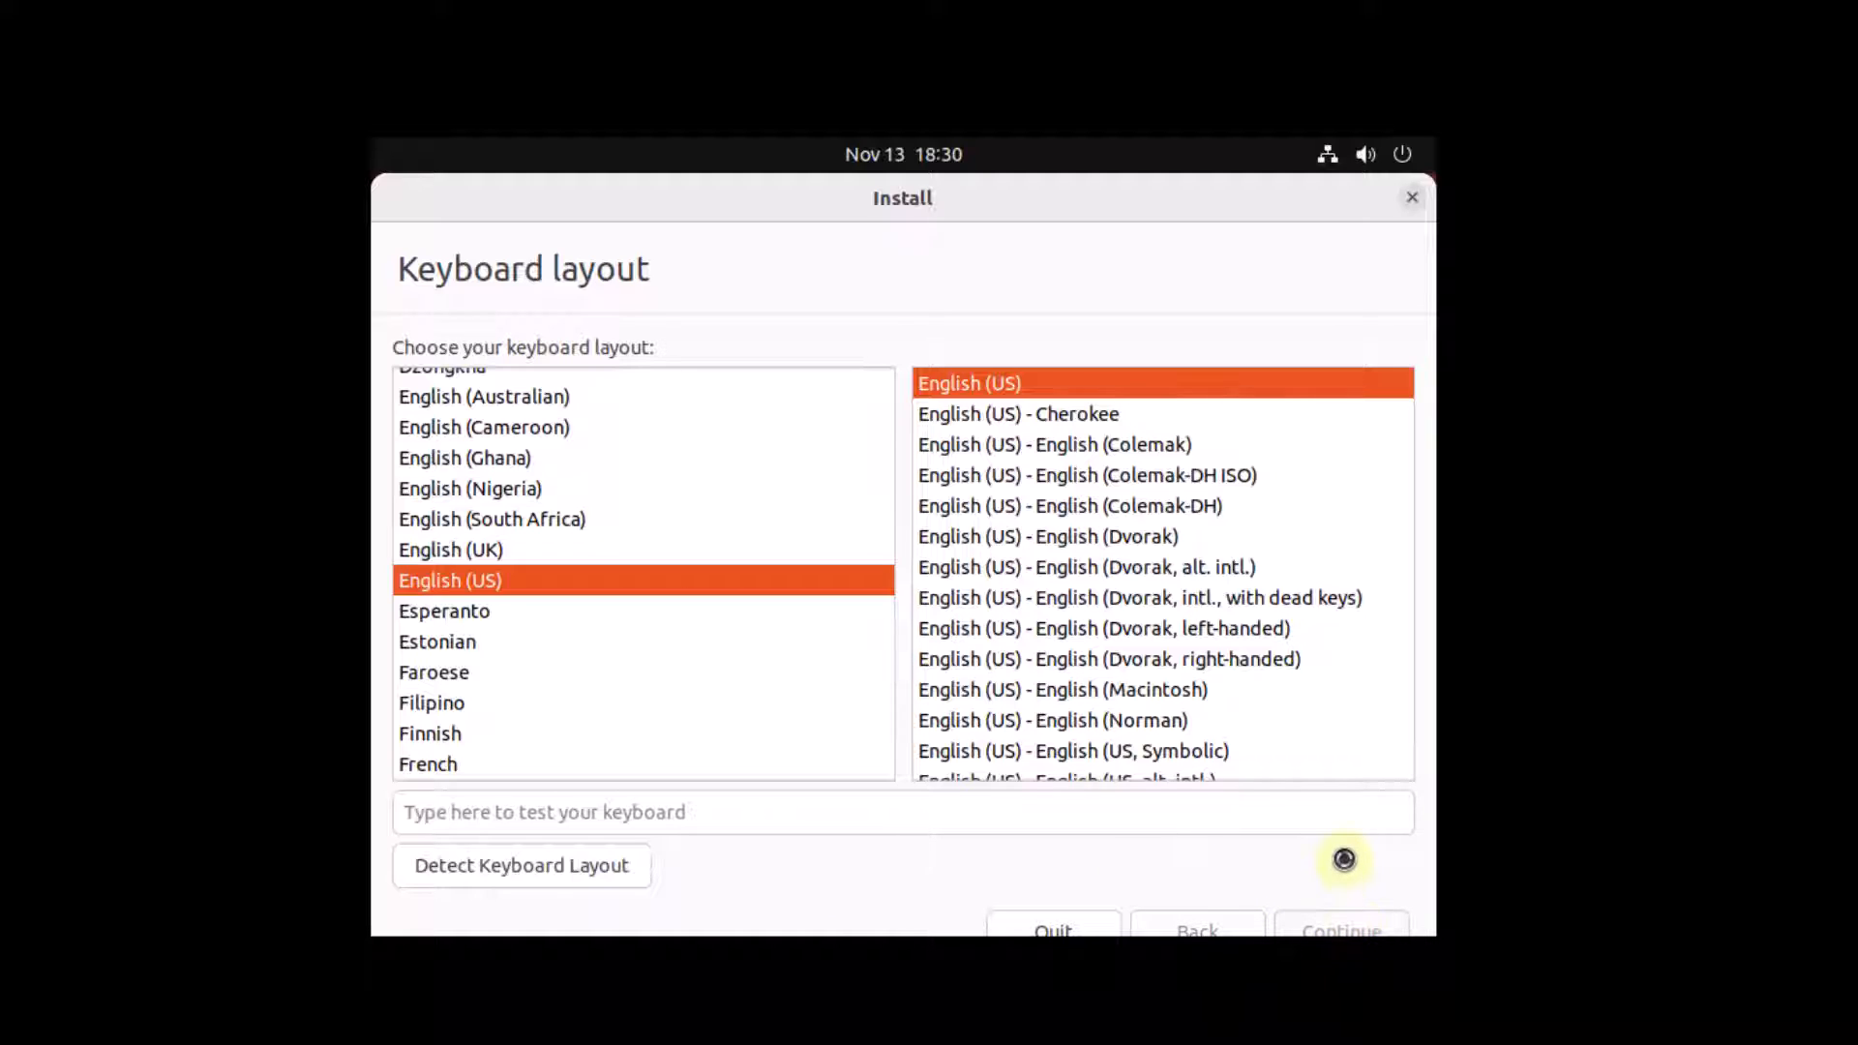
left_click(1342, 931)
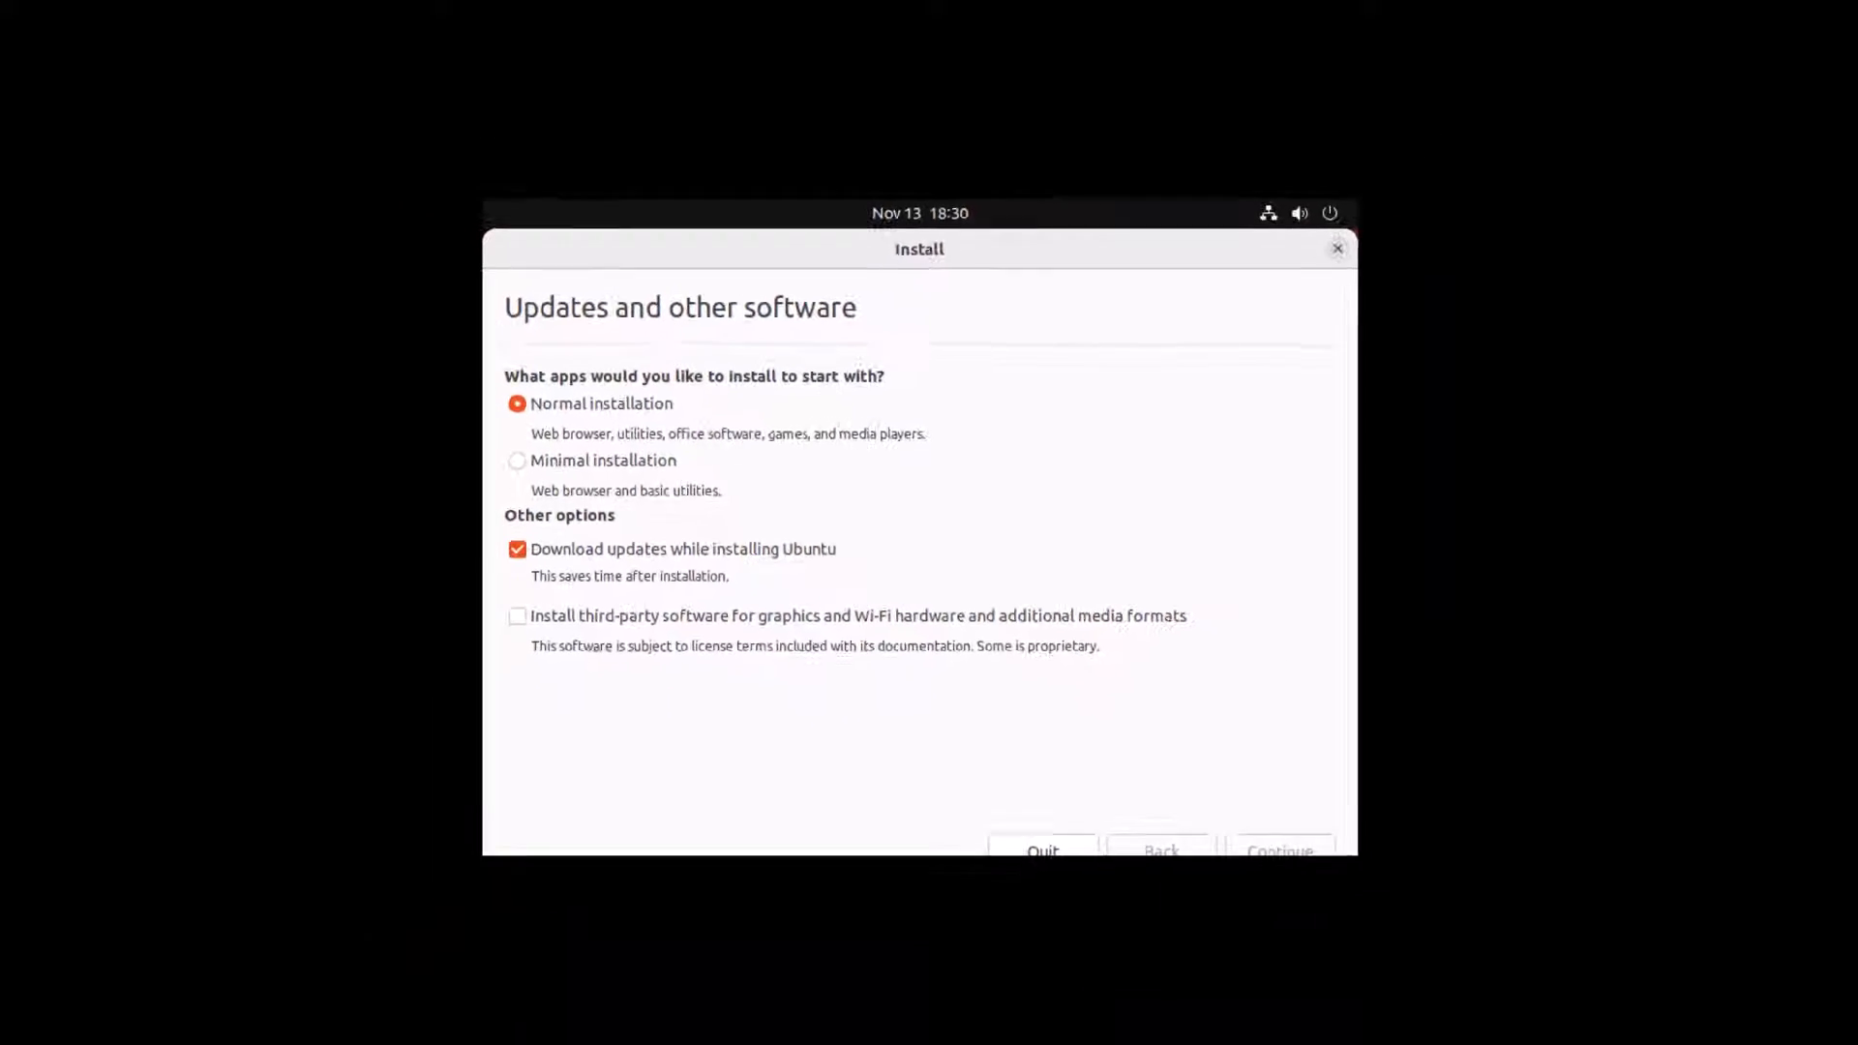
Keep normal installation, choose 'Erase Ubuntu 22.04.2 LTS and reinstall' and begin installing.
left_click(1281, 852)
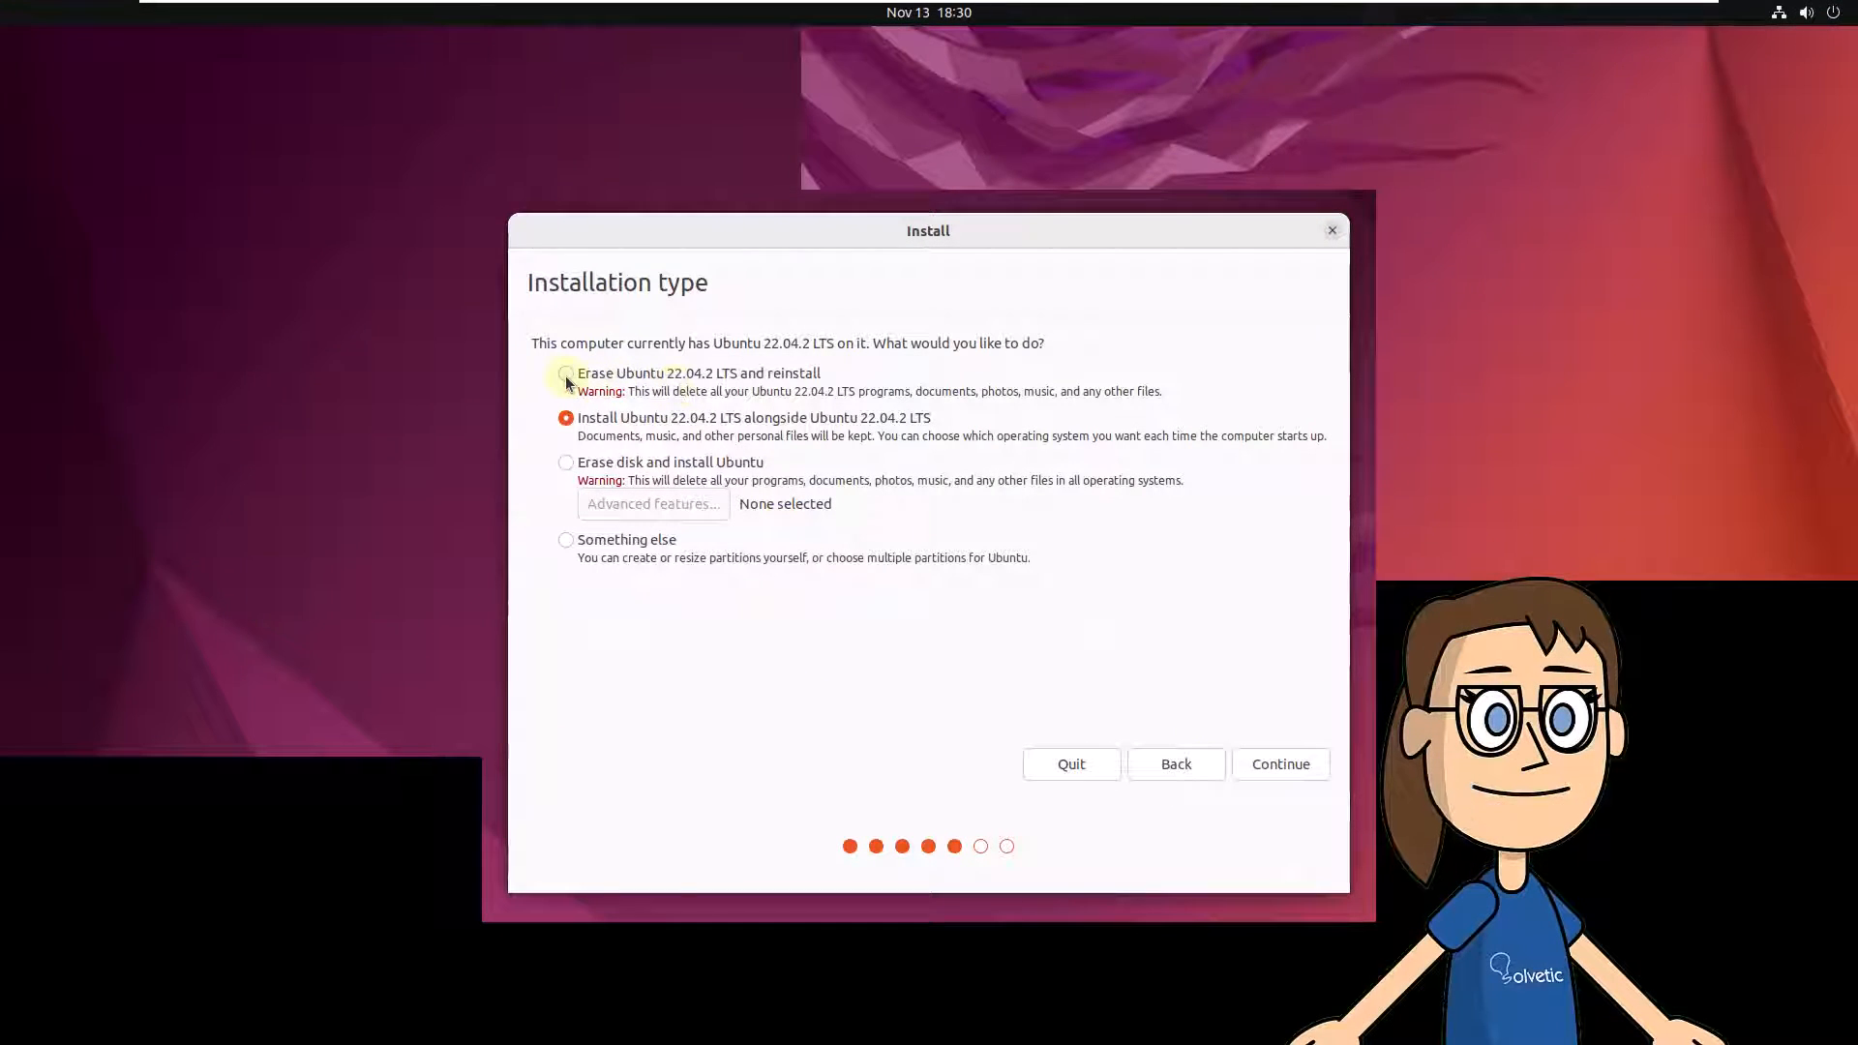
left_click(565, 374)
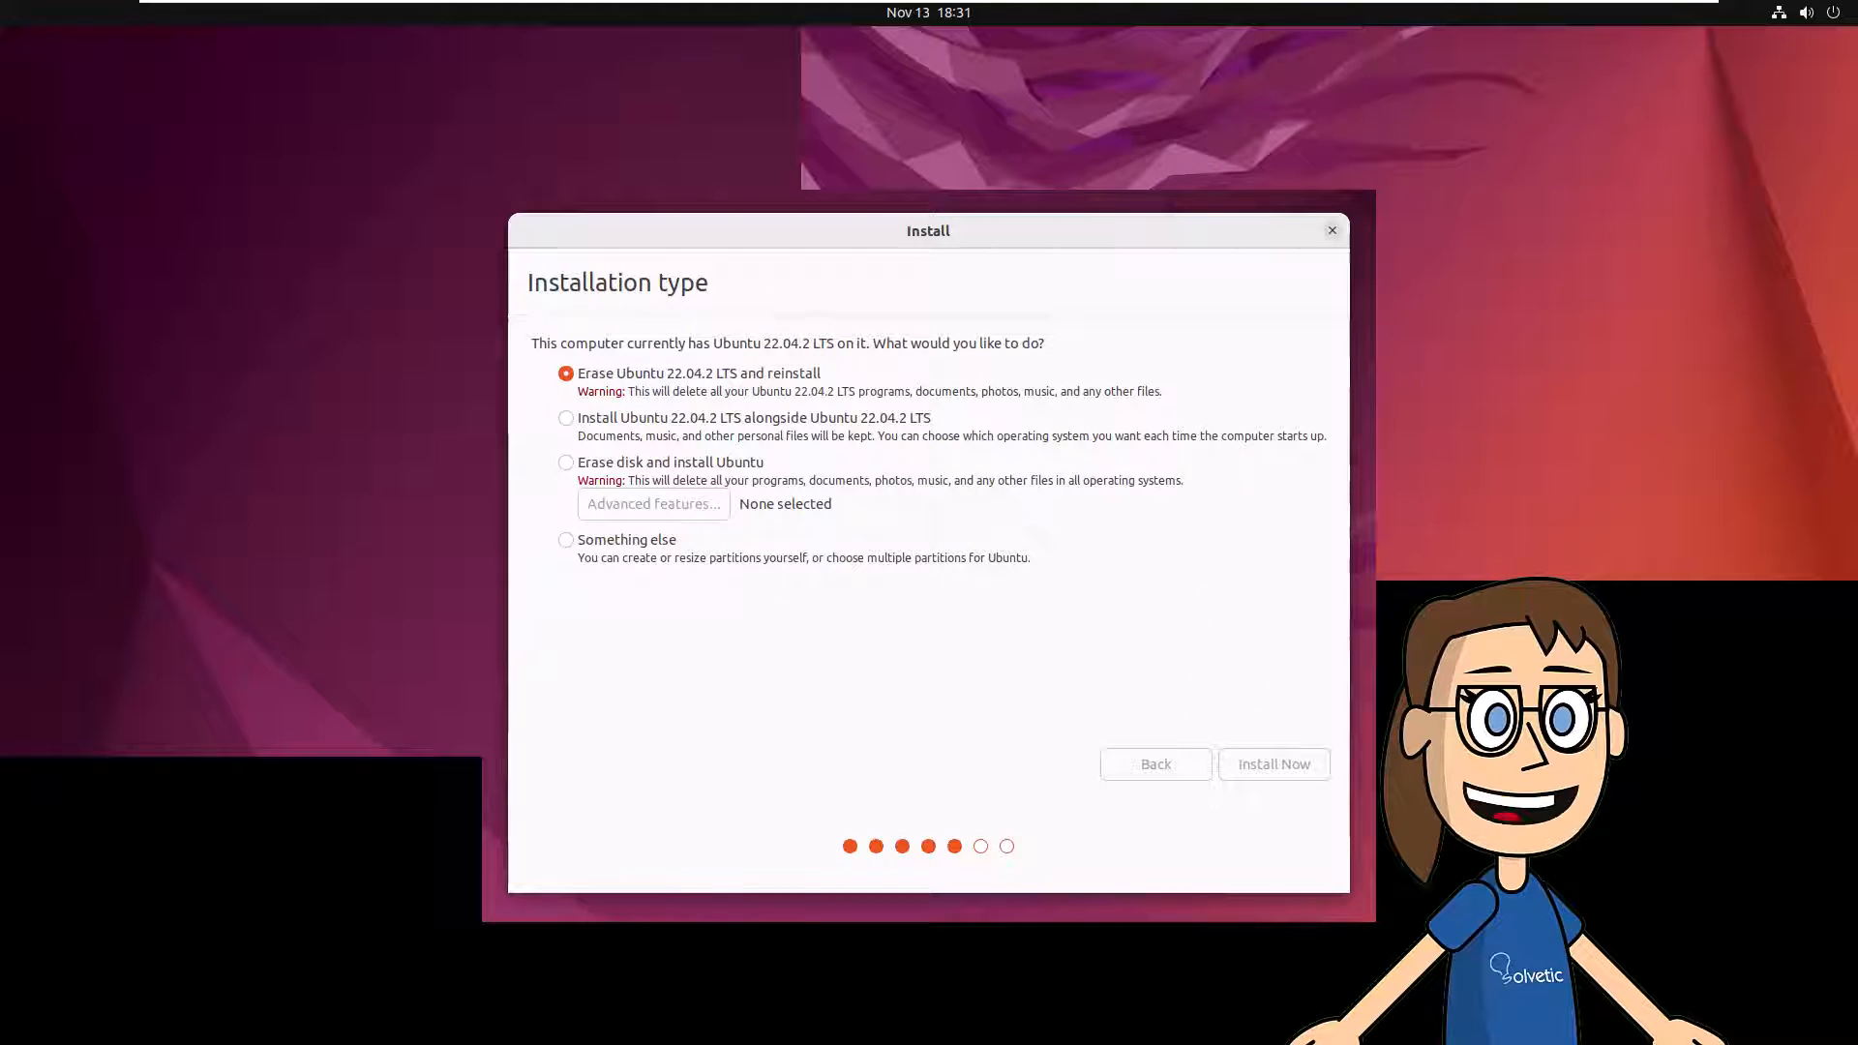
left_click(1274, 765)
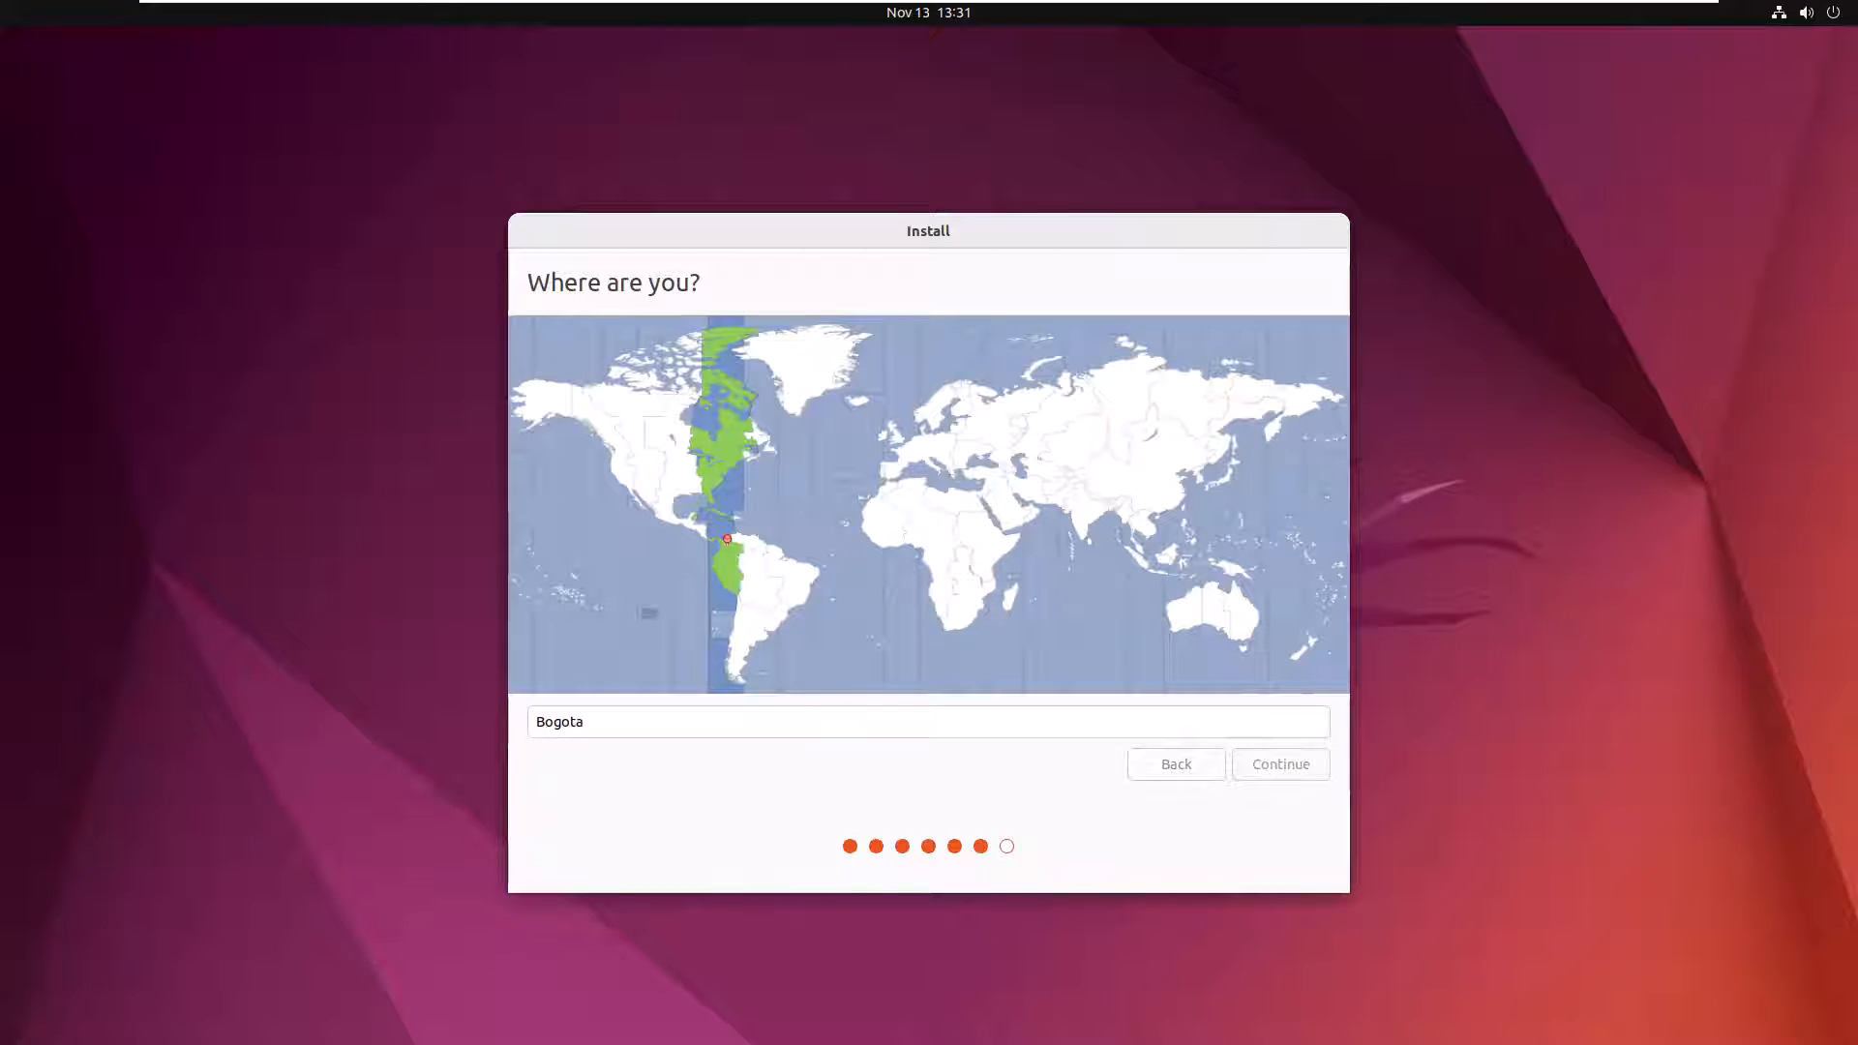
left_click(1282, 765)
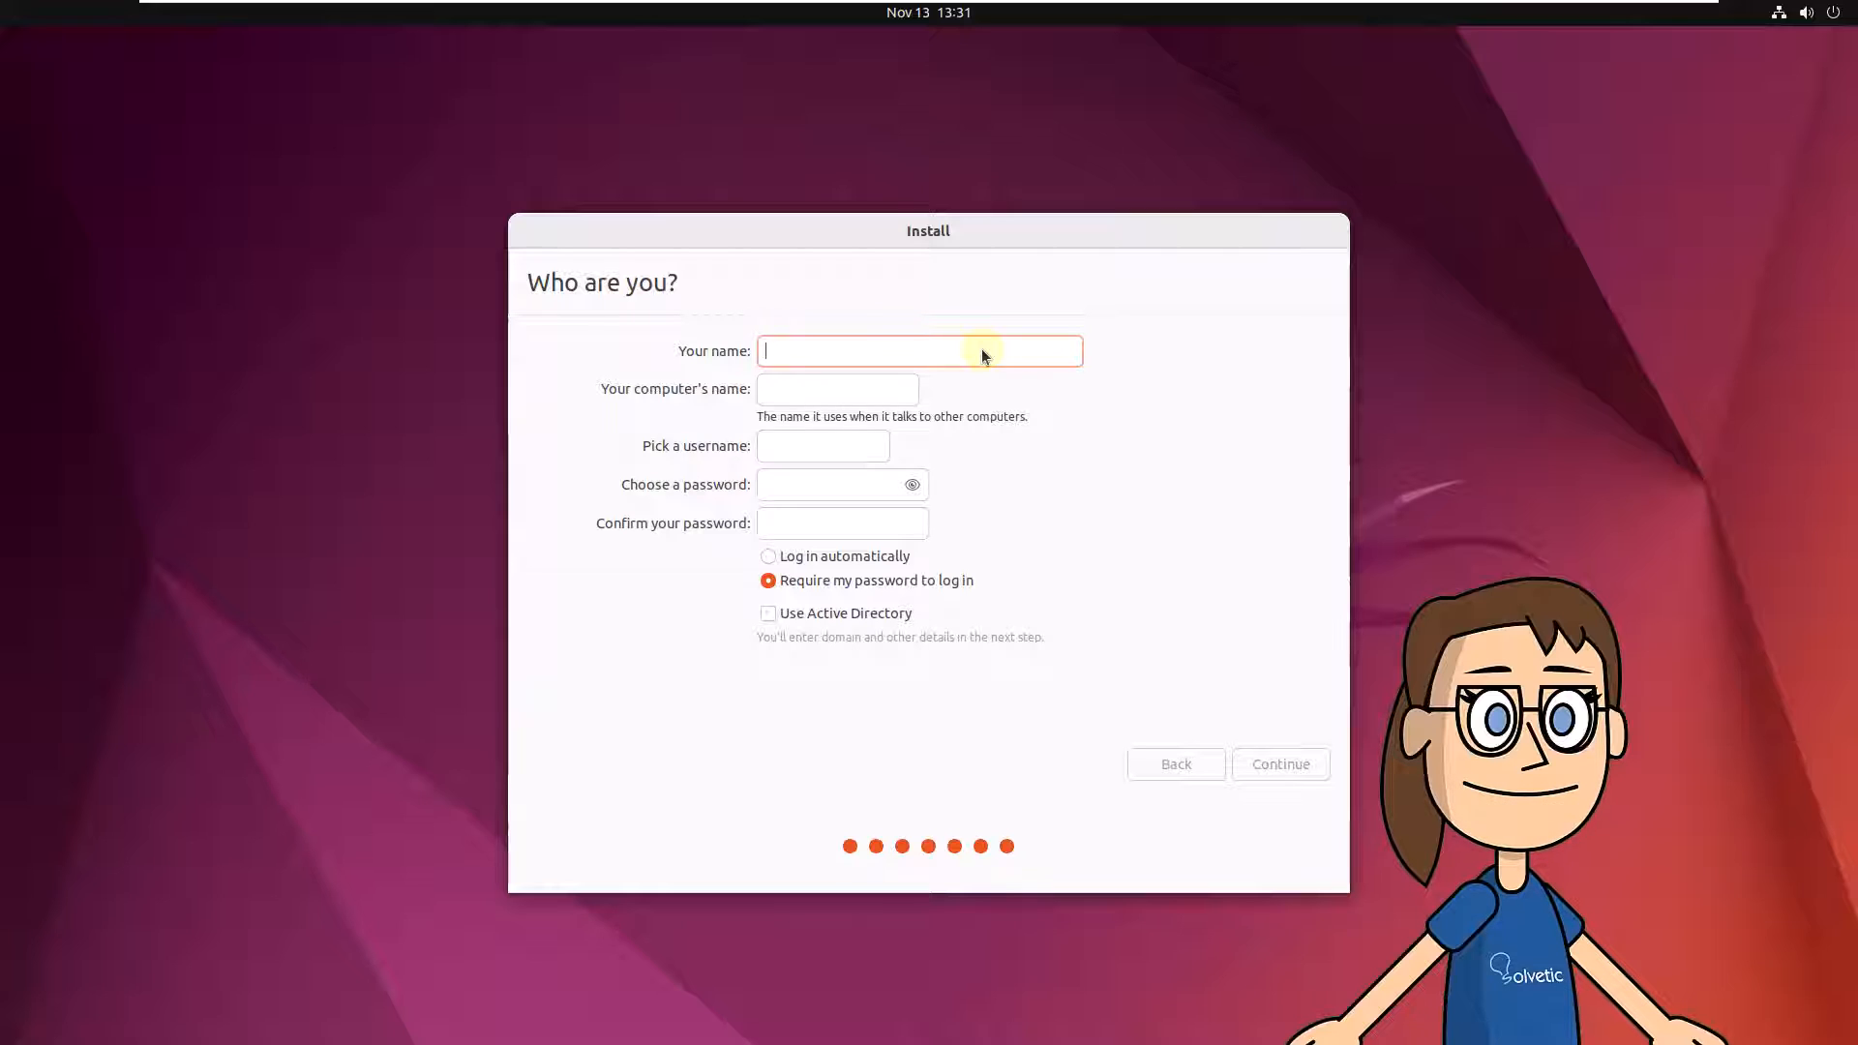
type("solvetic")
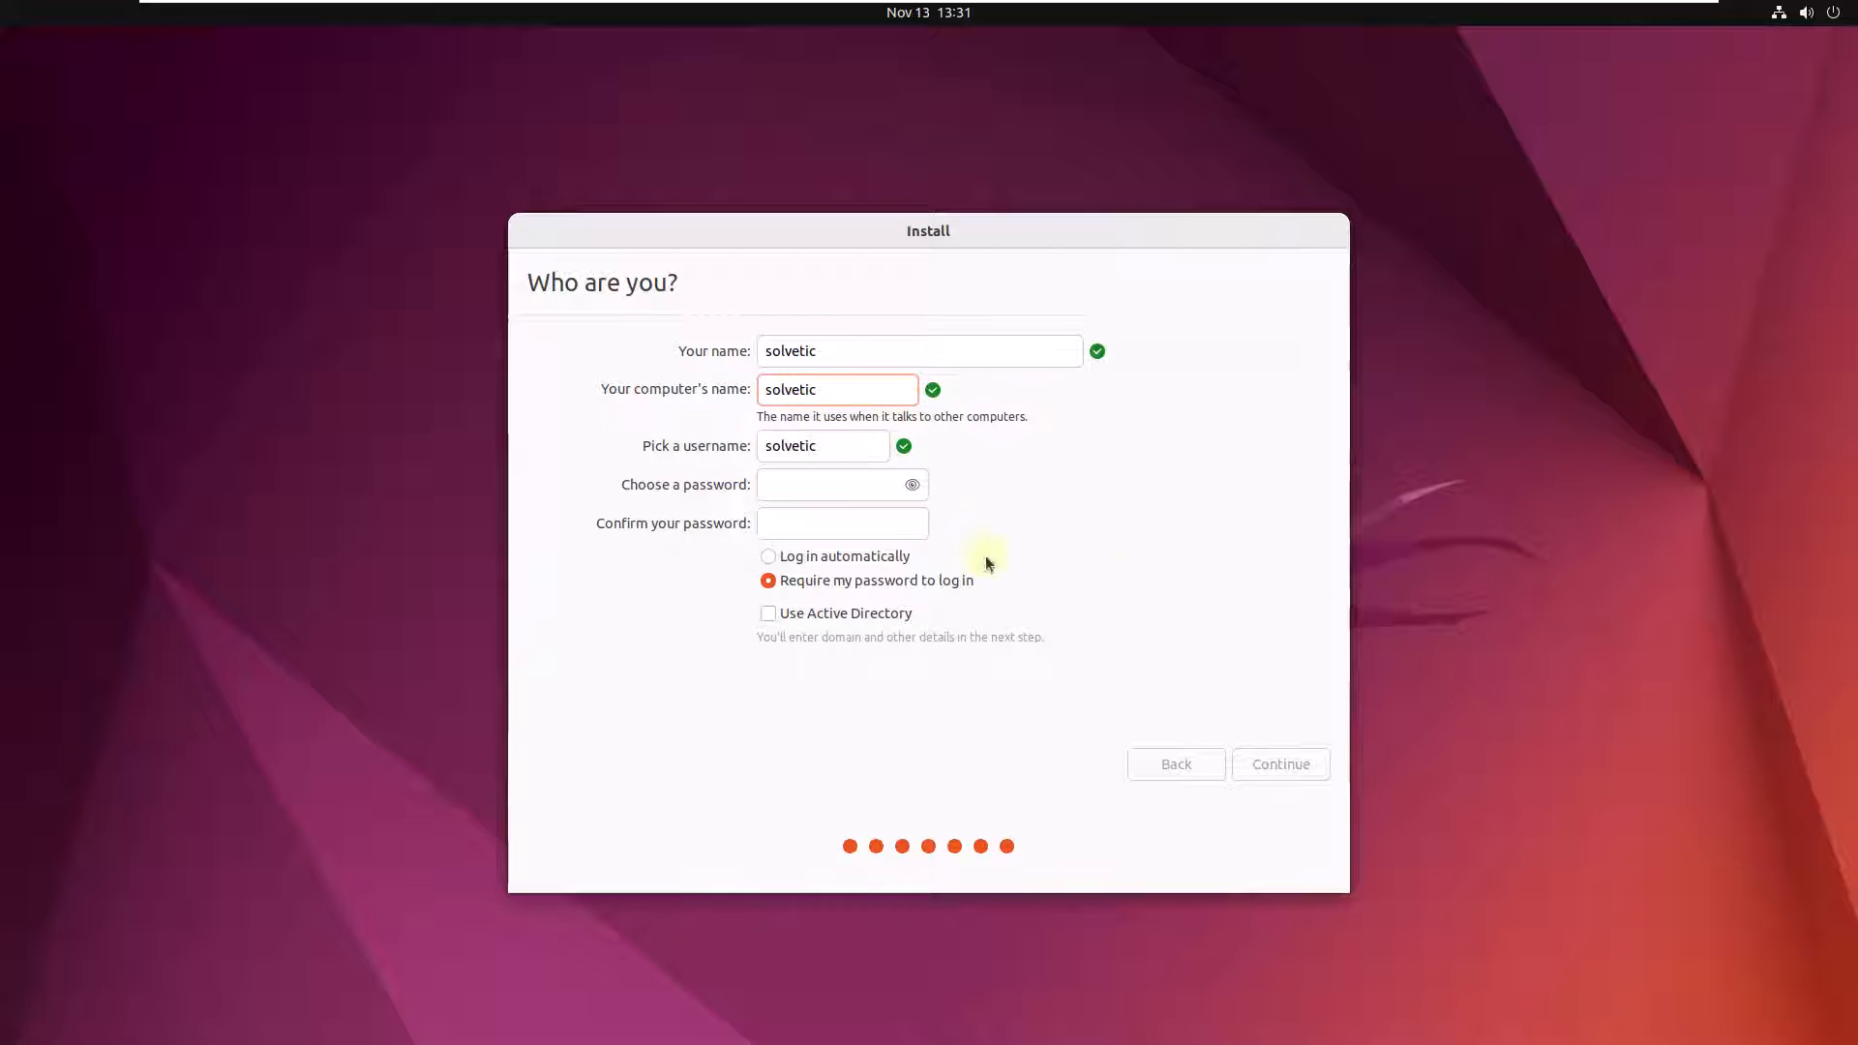
left_click(840, 484)
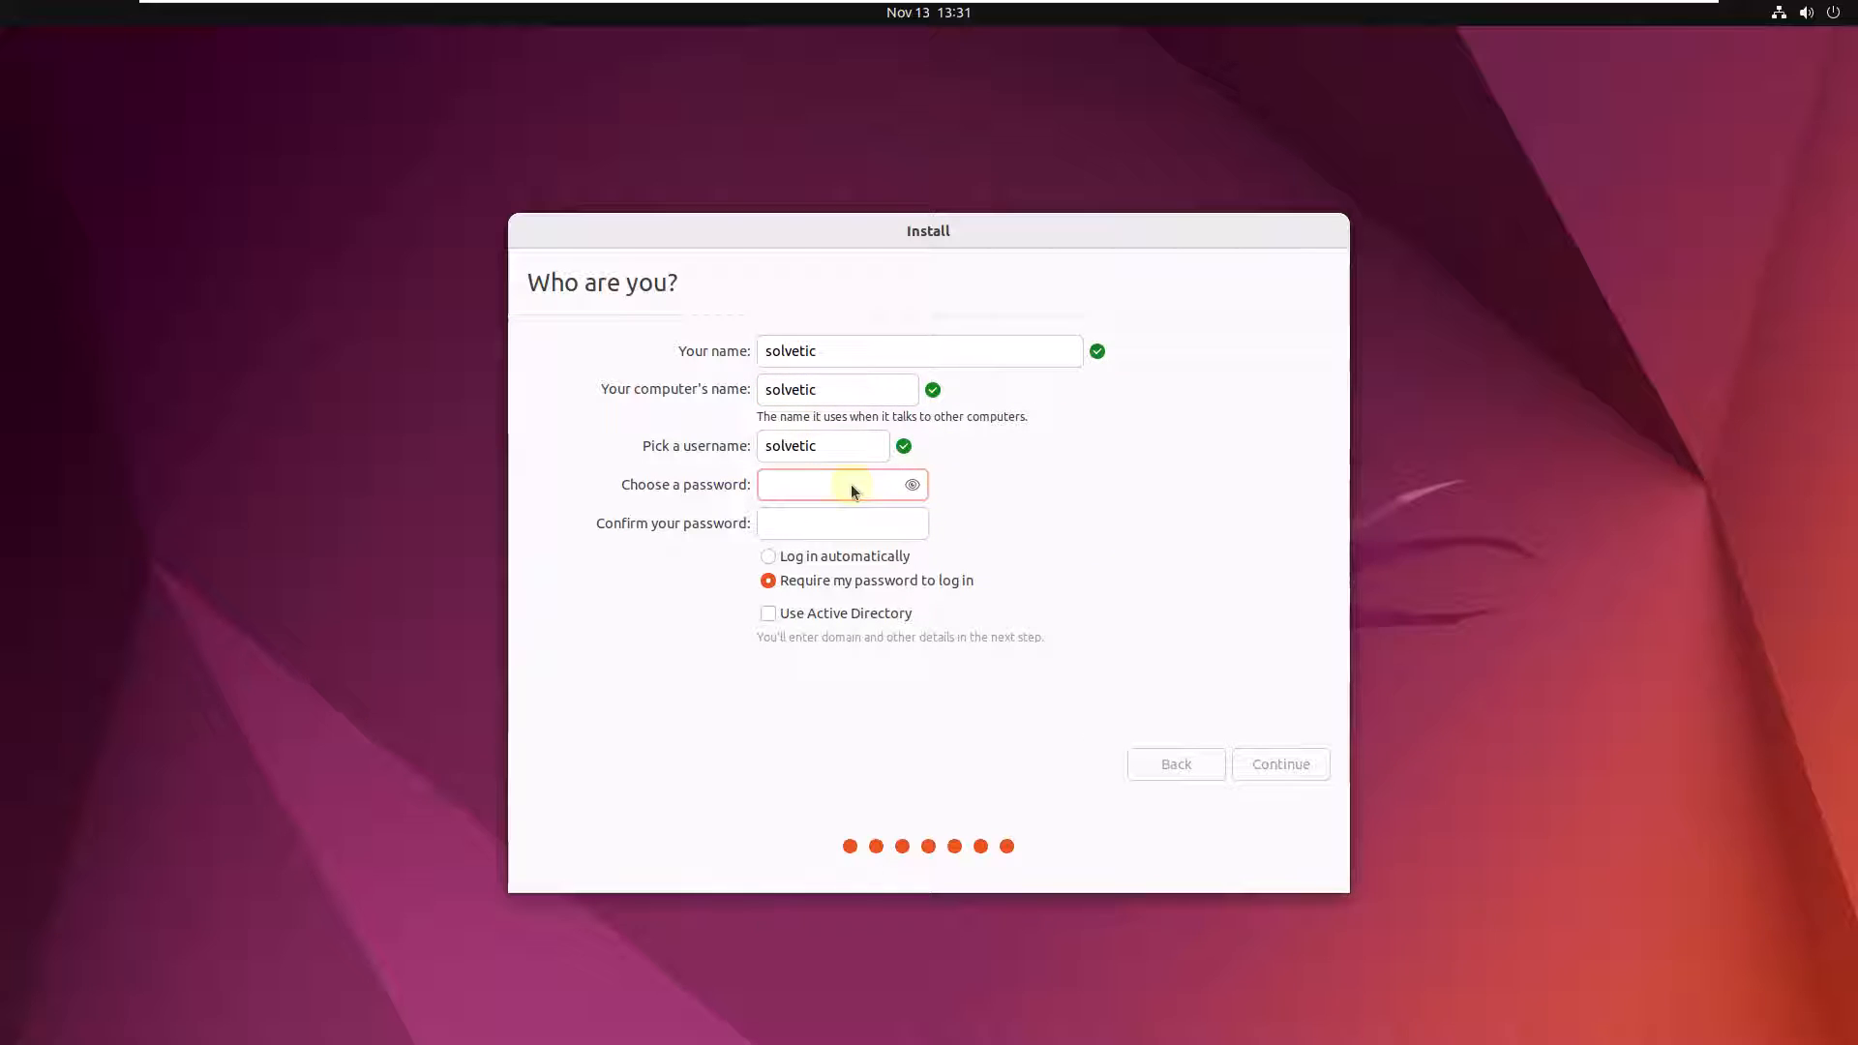
type("password")
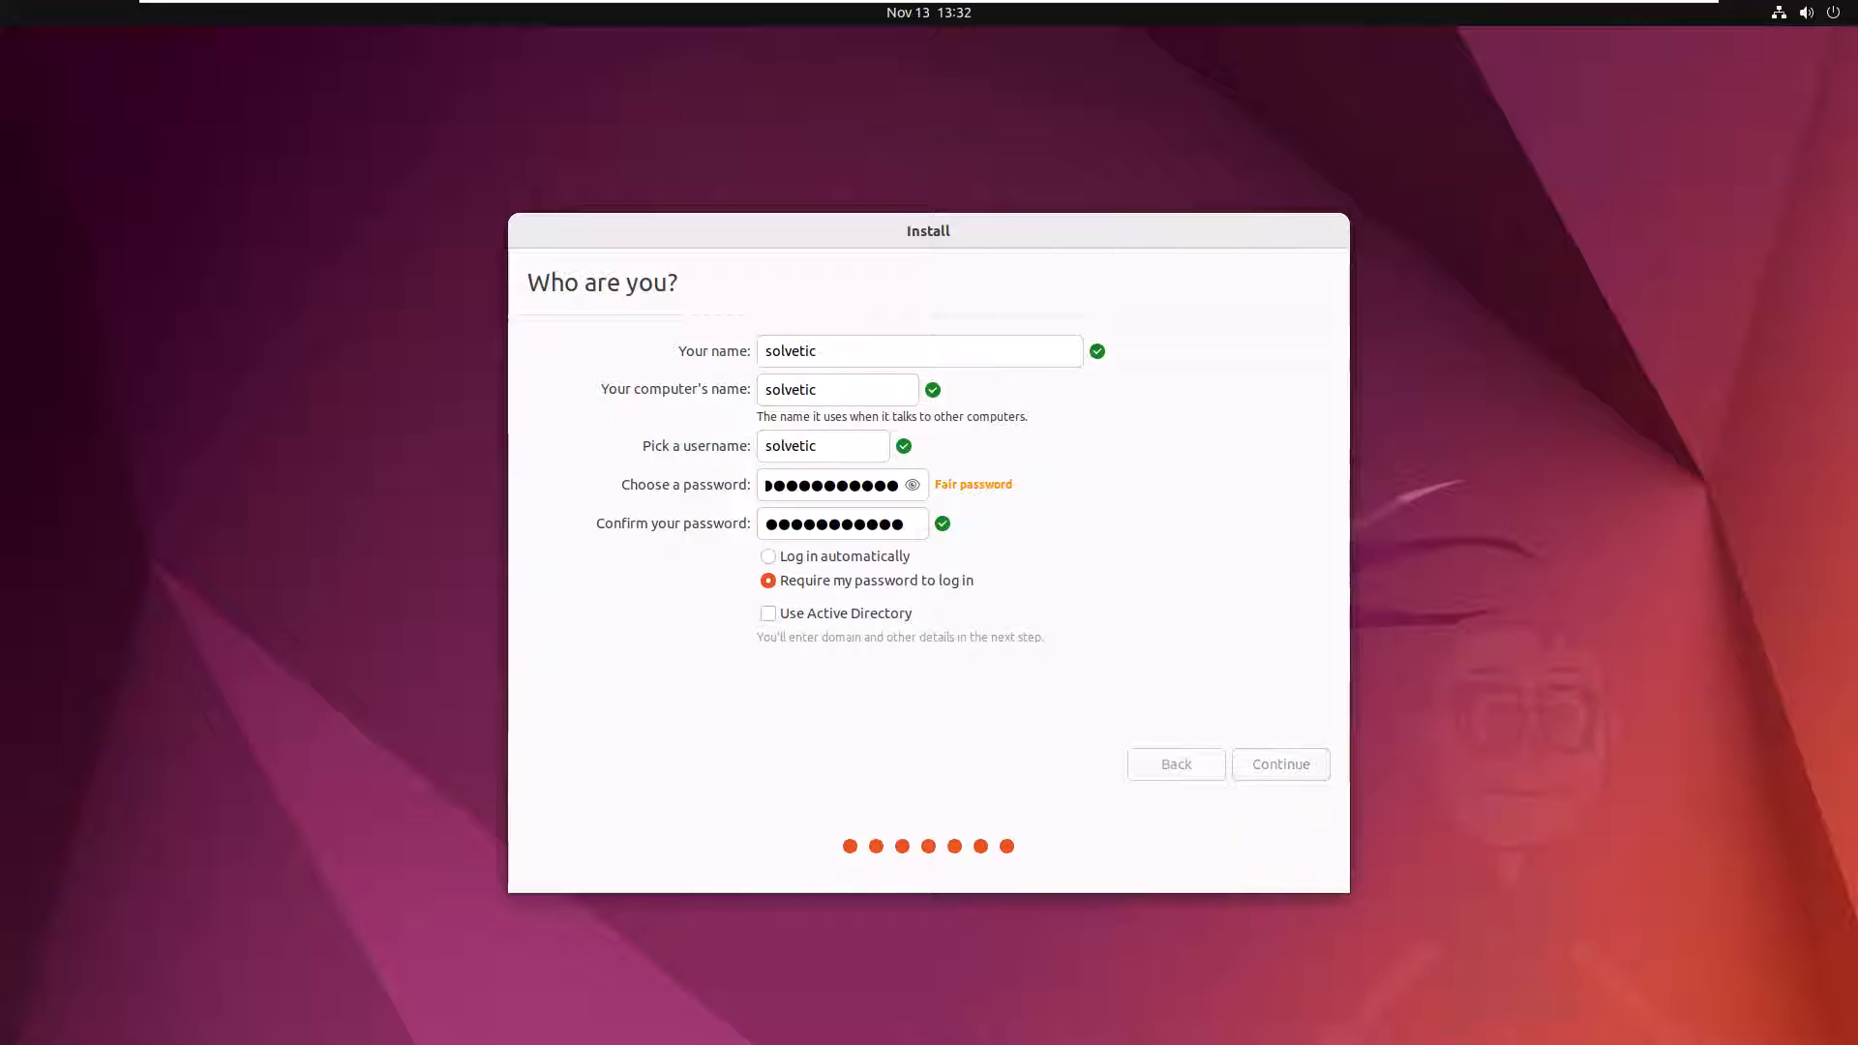
left_click(1281, 765)
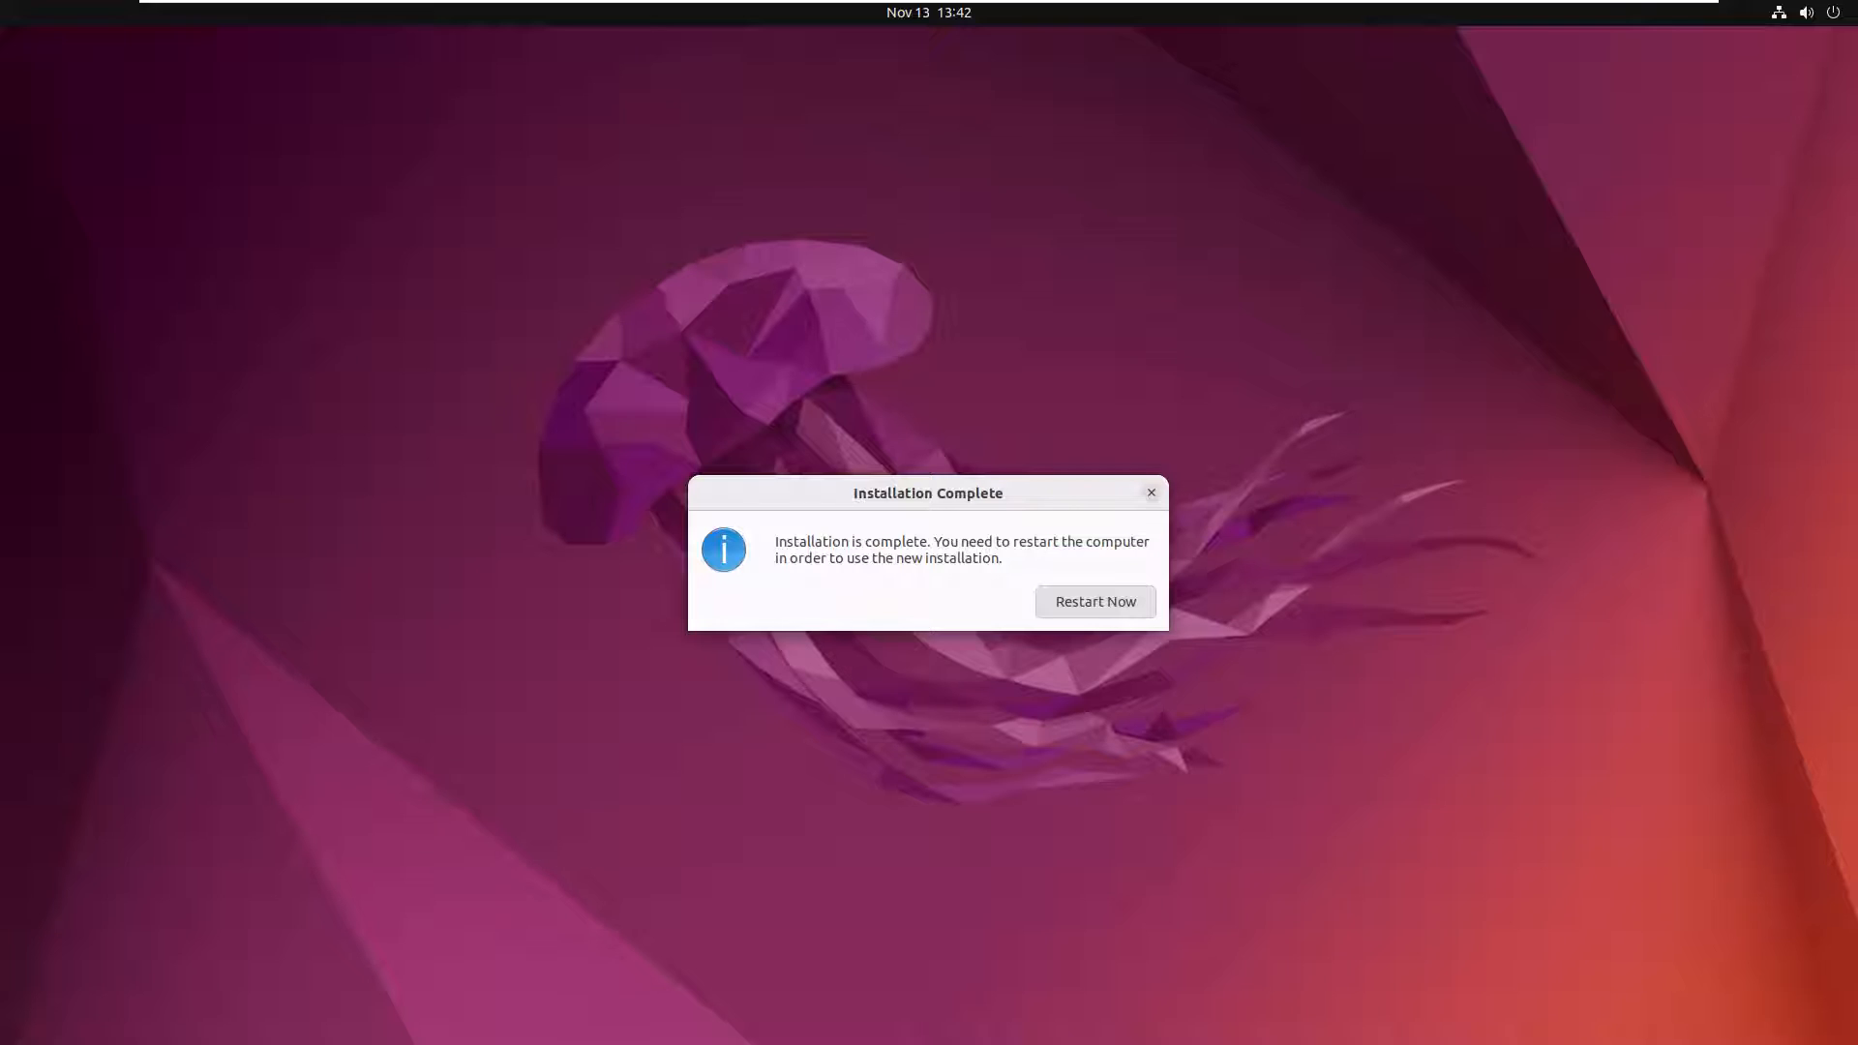
Restart into the new system and log in as solvetic with the password.
left_click(1095, 600)
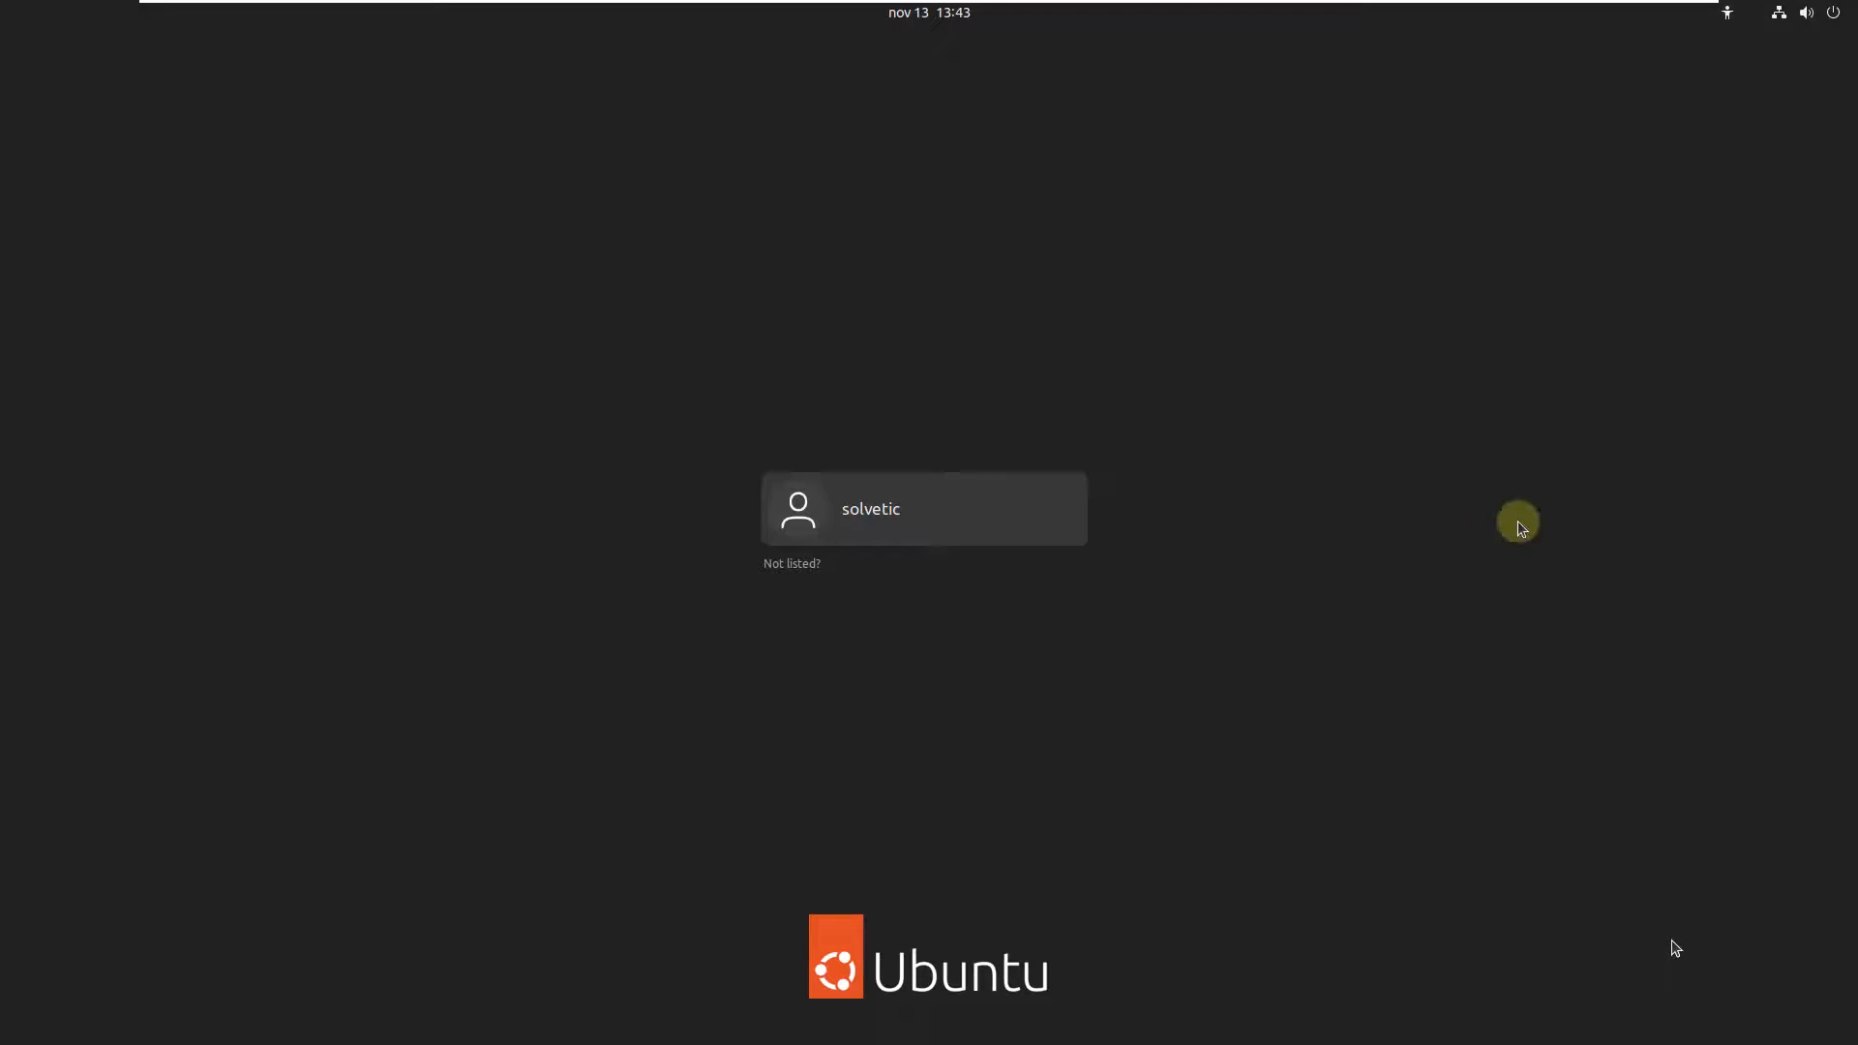
left_click(922, 509)
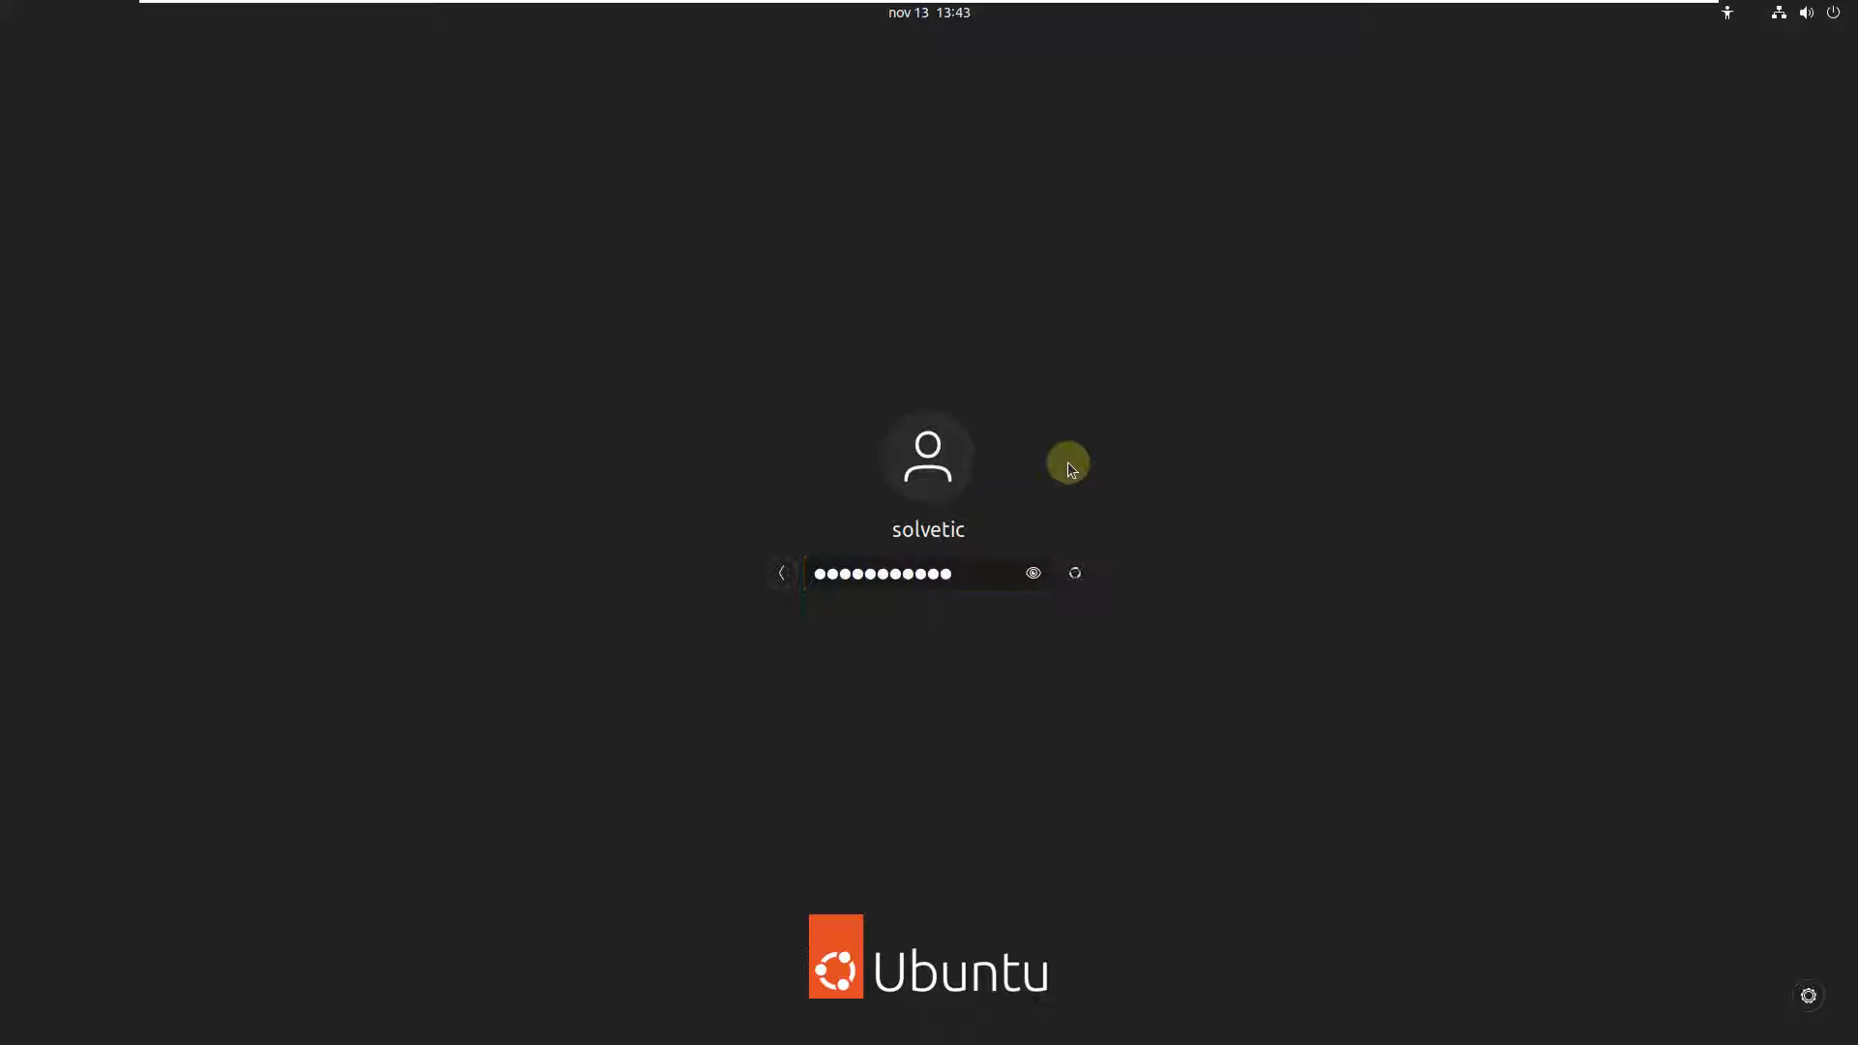
key("Return")
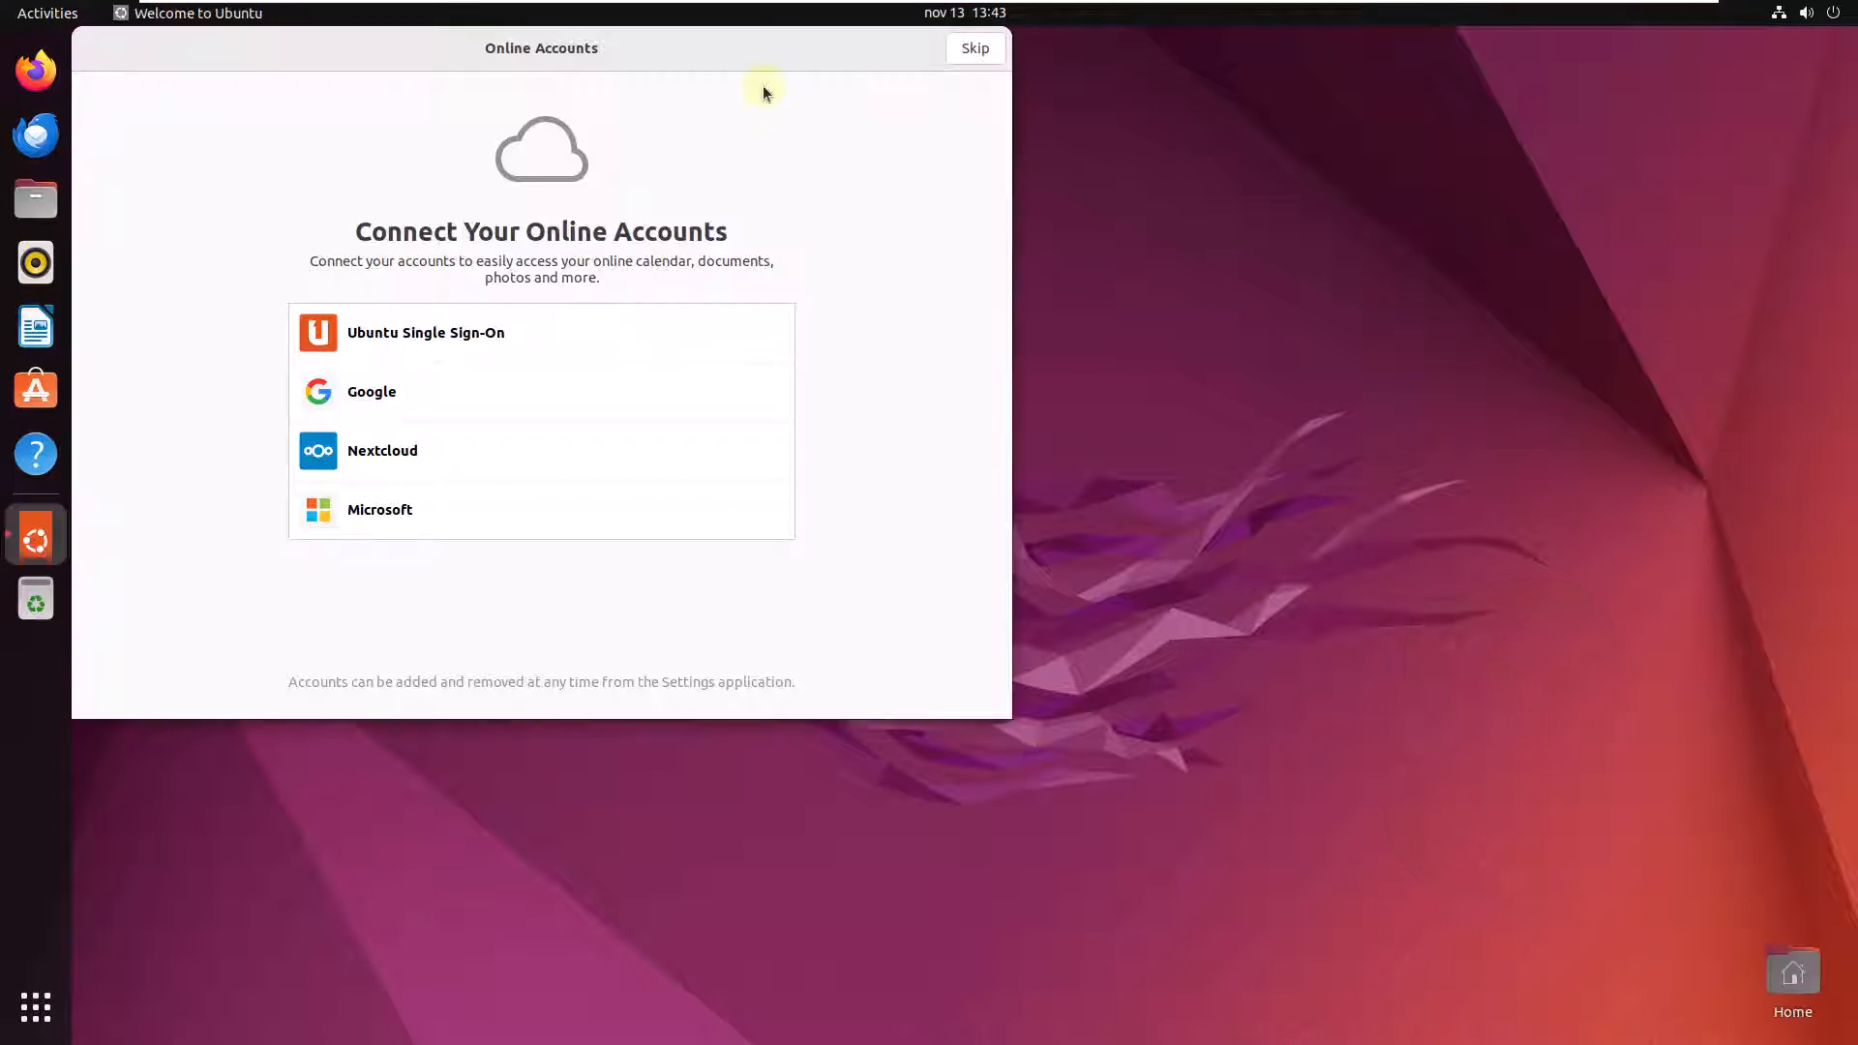
Skip online accounts and Ubuntu Pro, decline sending system info, keep location off, finish setup.
left_click(976, 46)
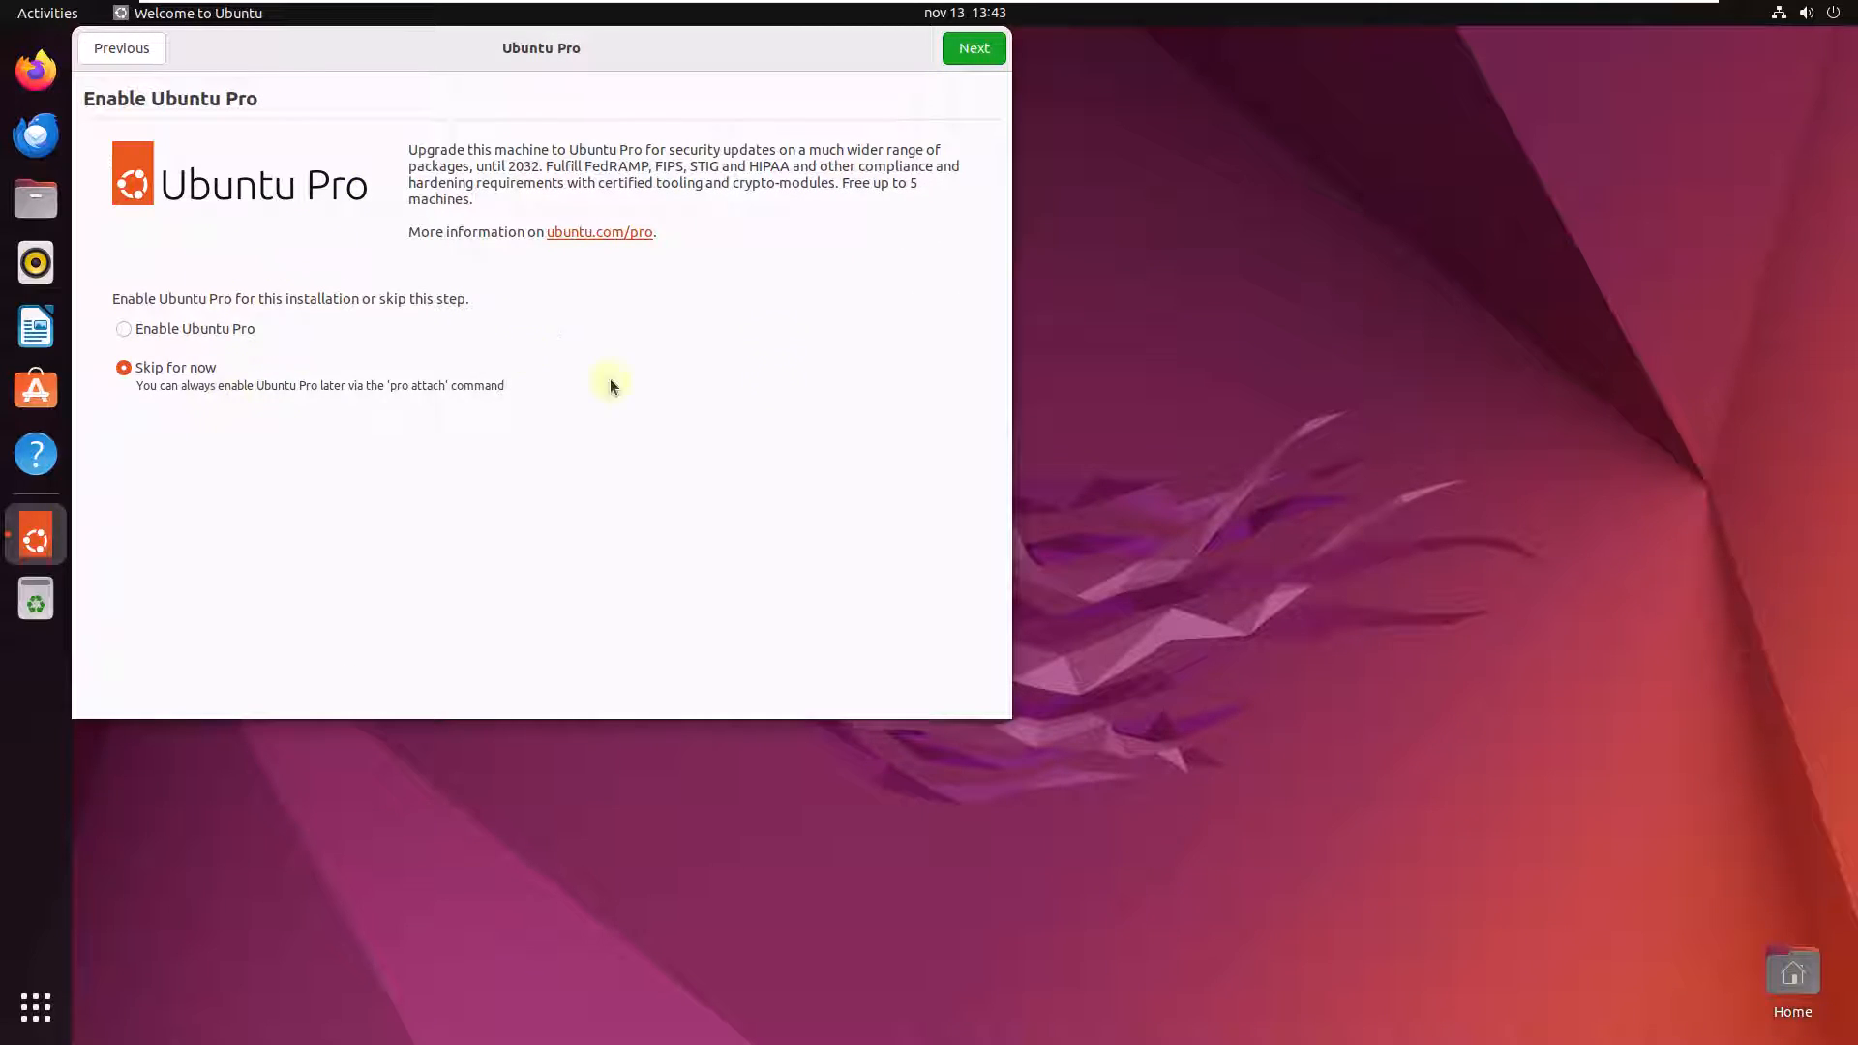
left_click(974, 47)
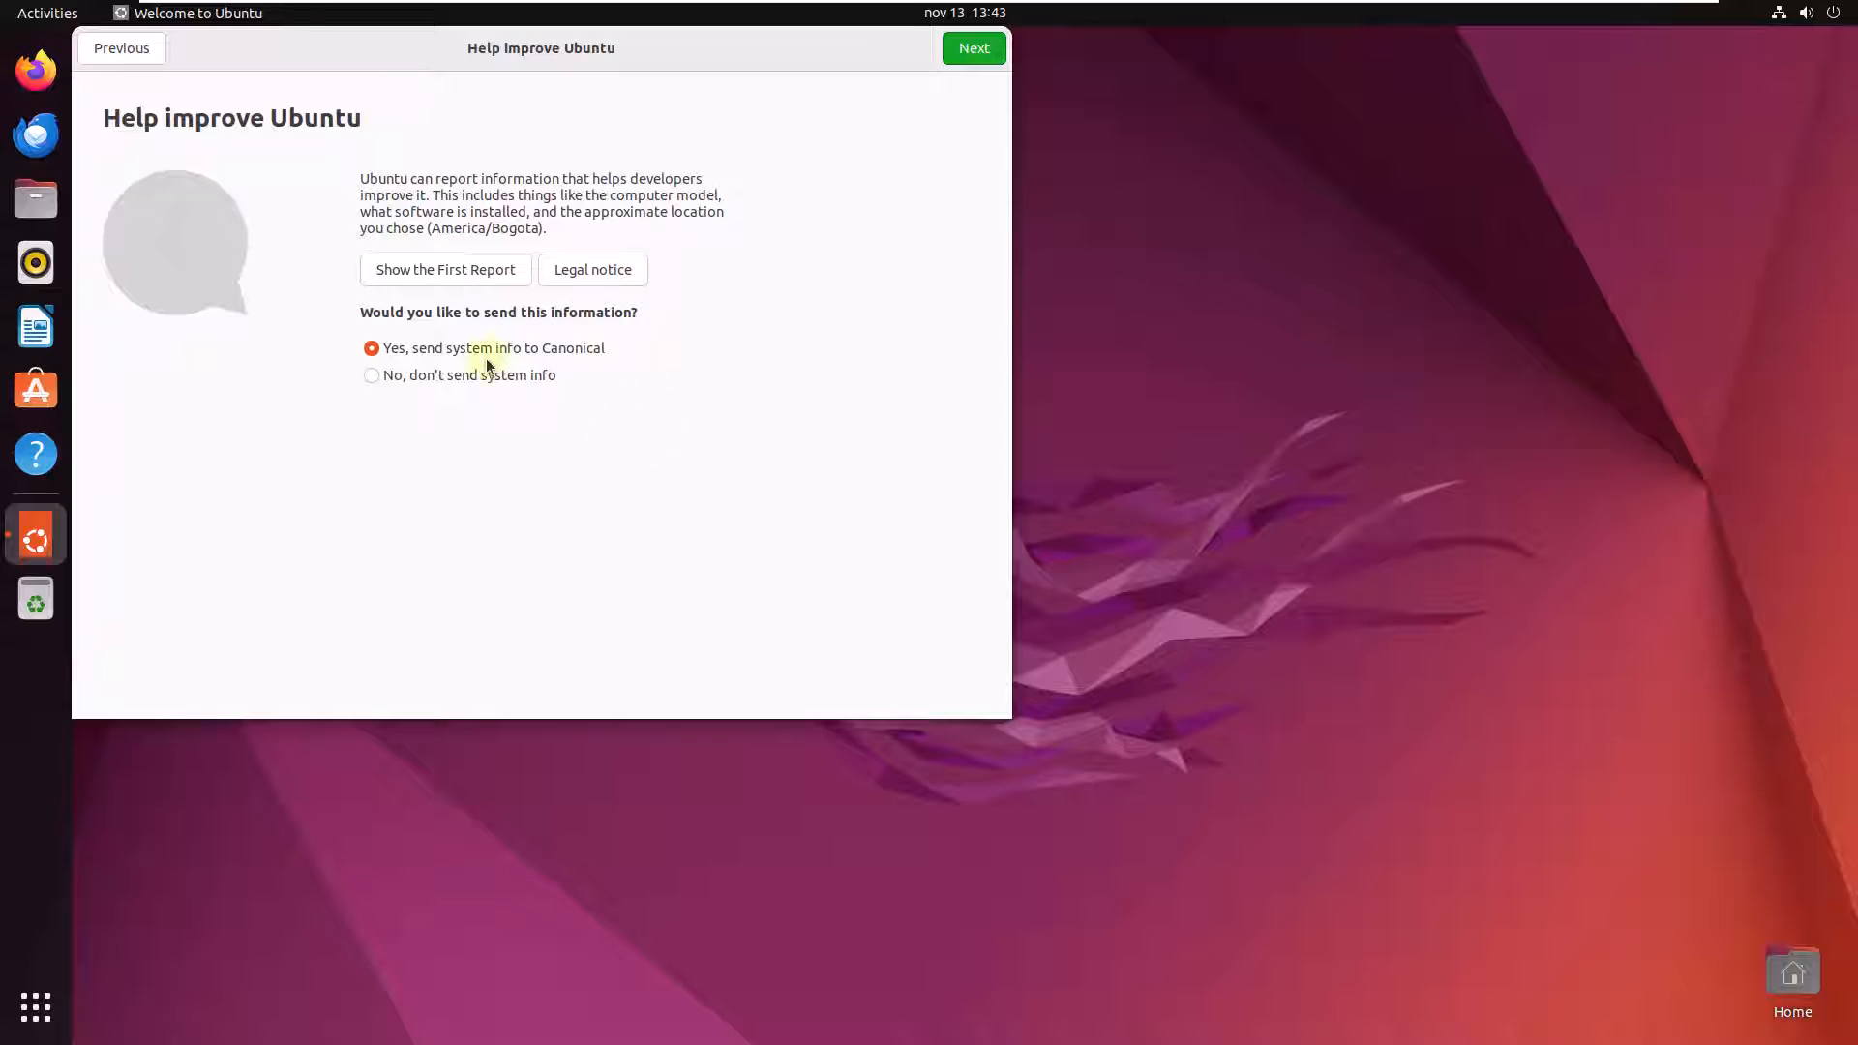
left_click(371, 376)
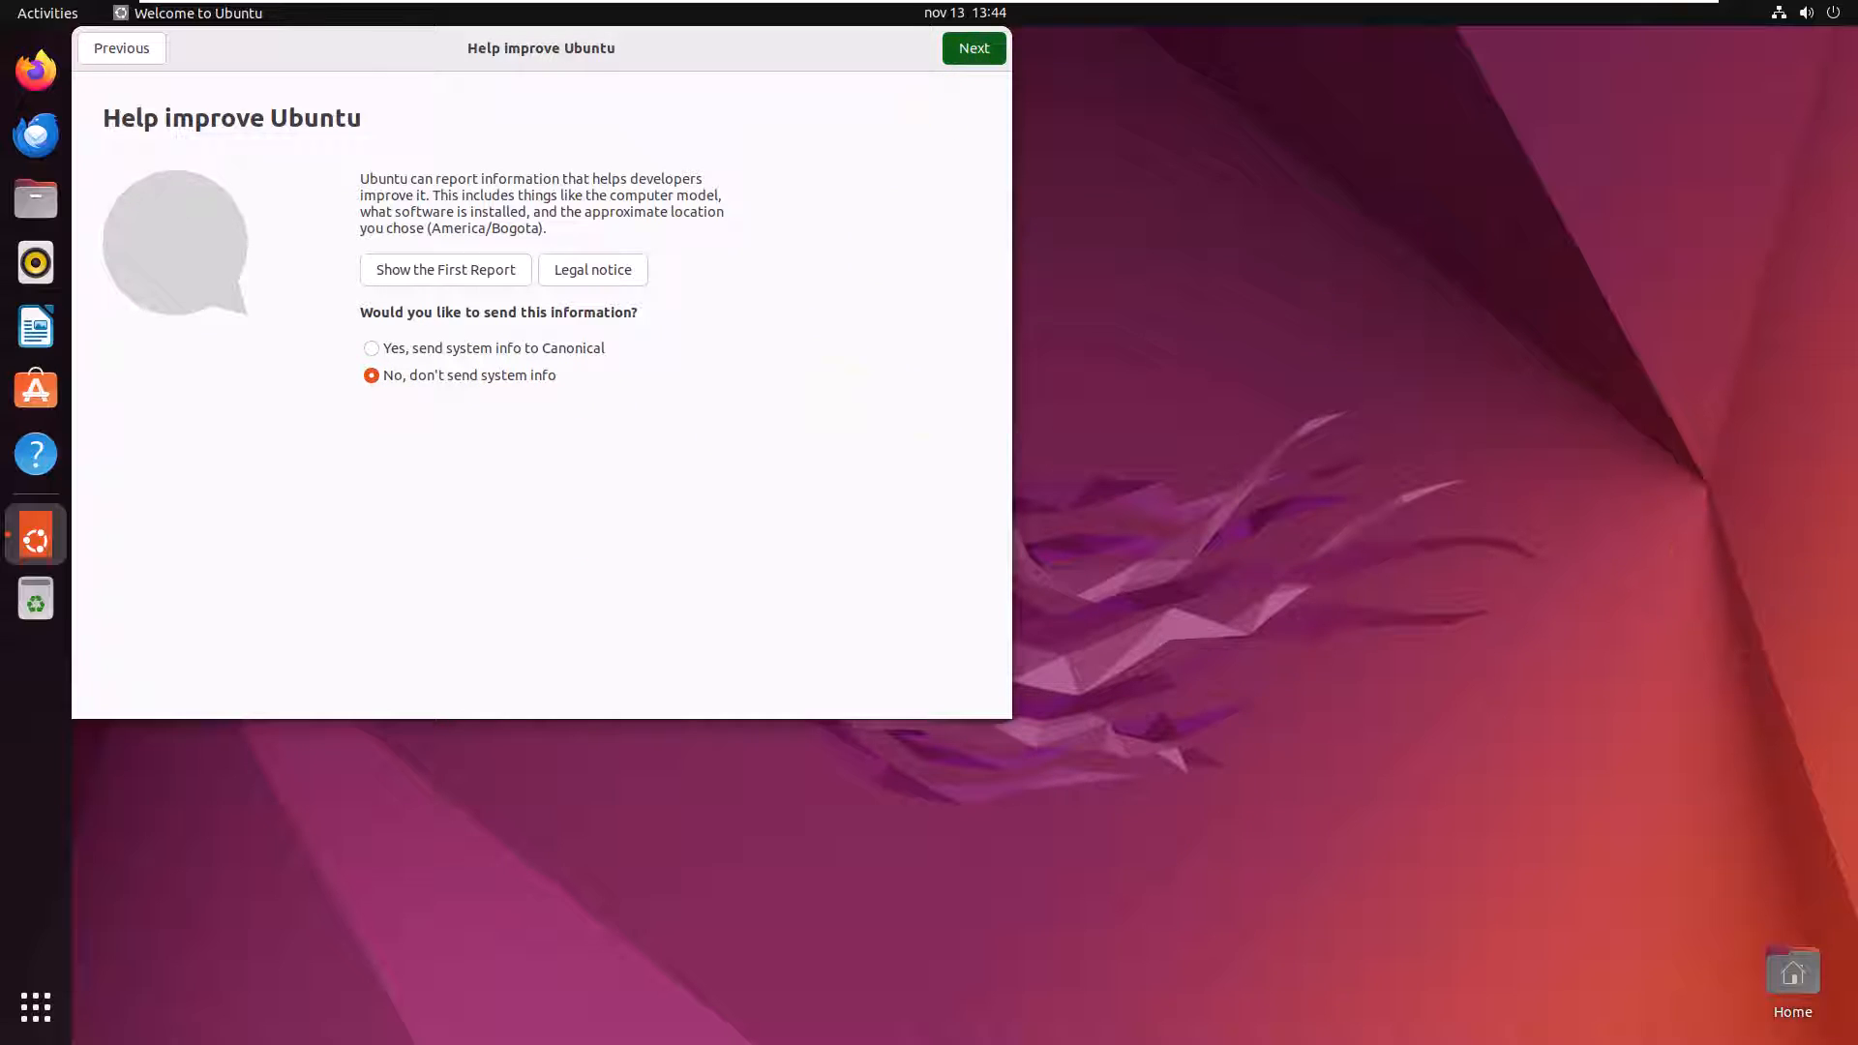
left_click(974, 49)
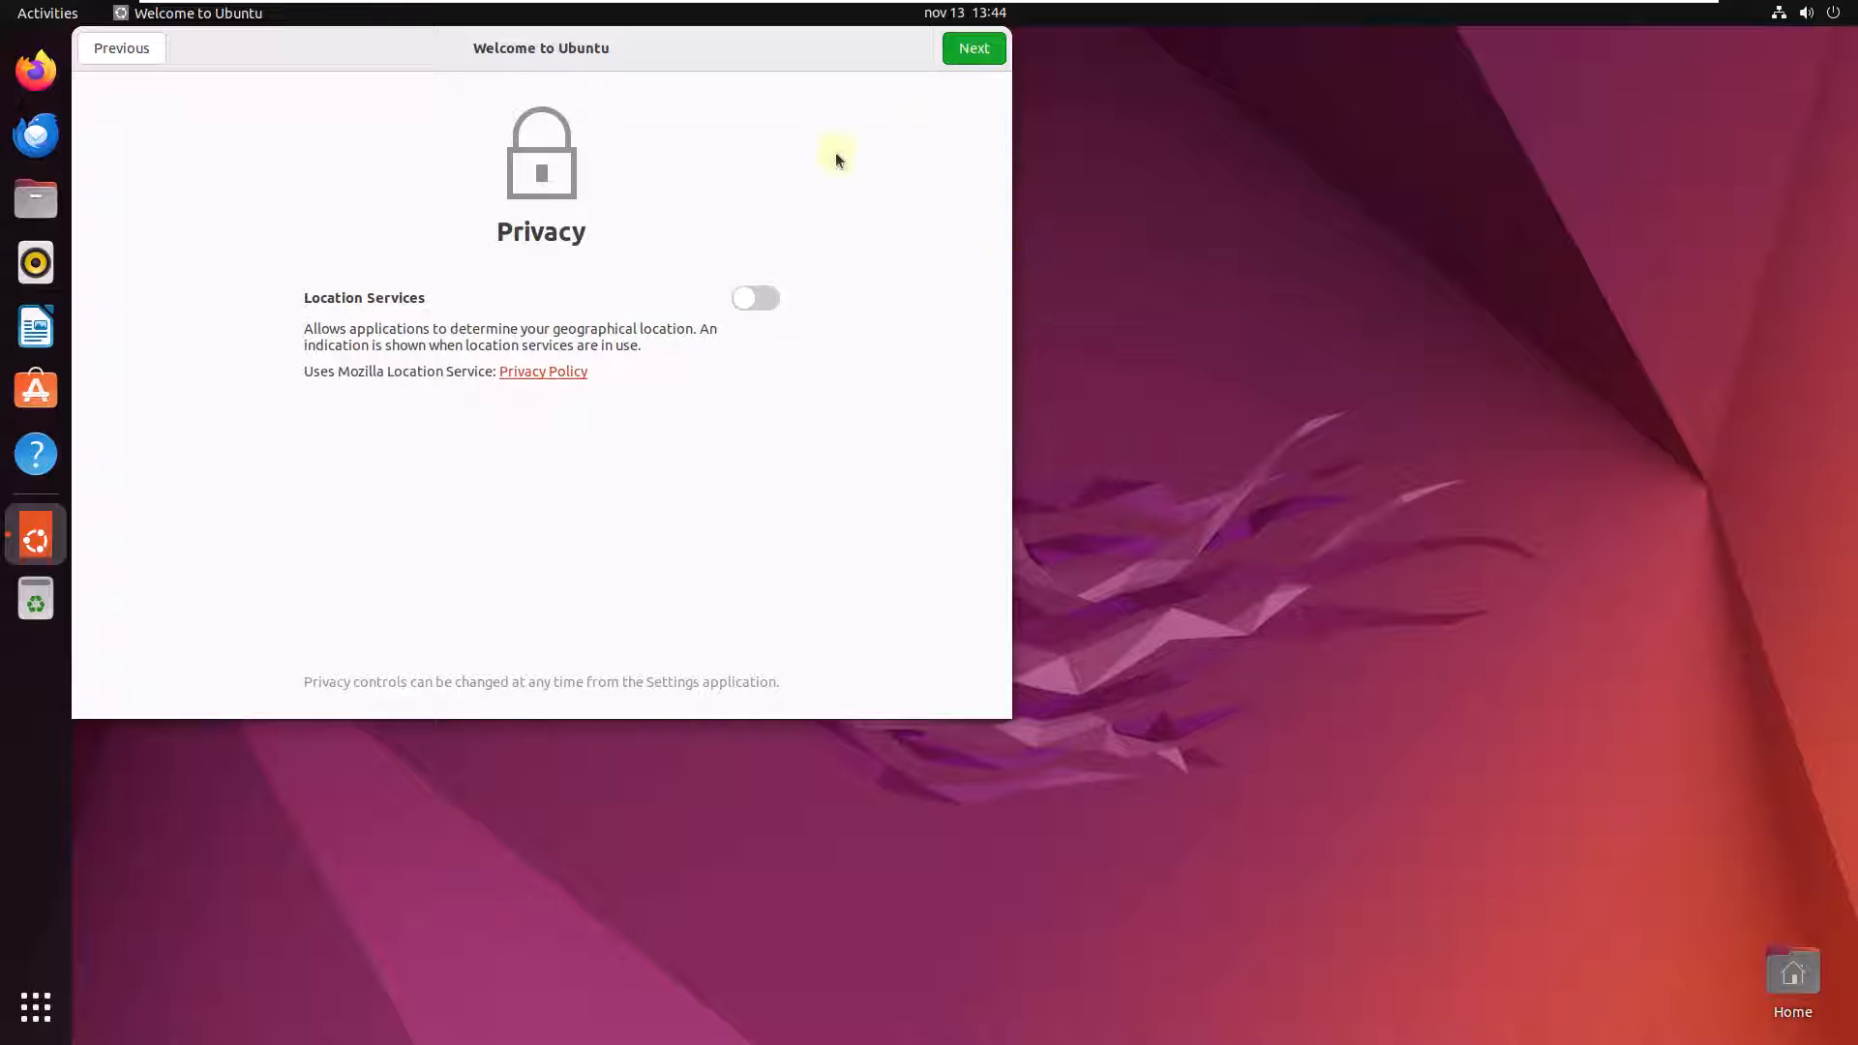
mouse_move(971, 60)
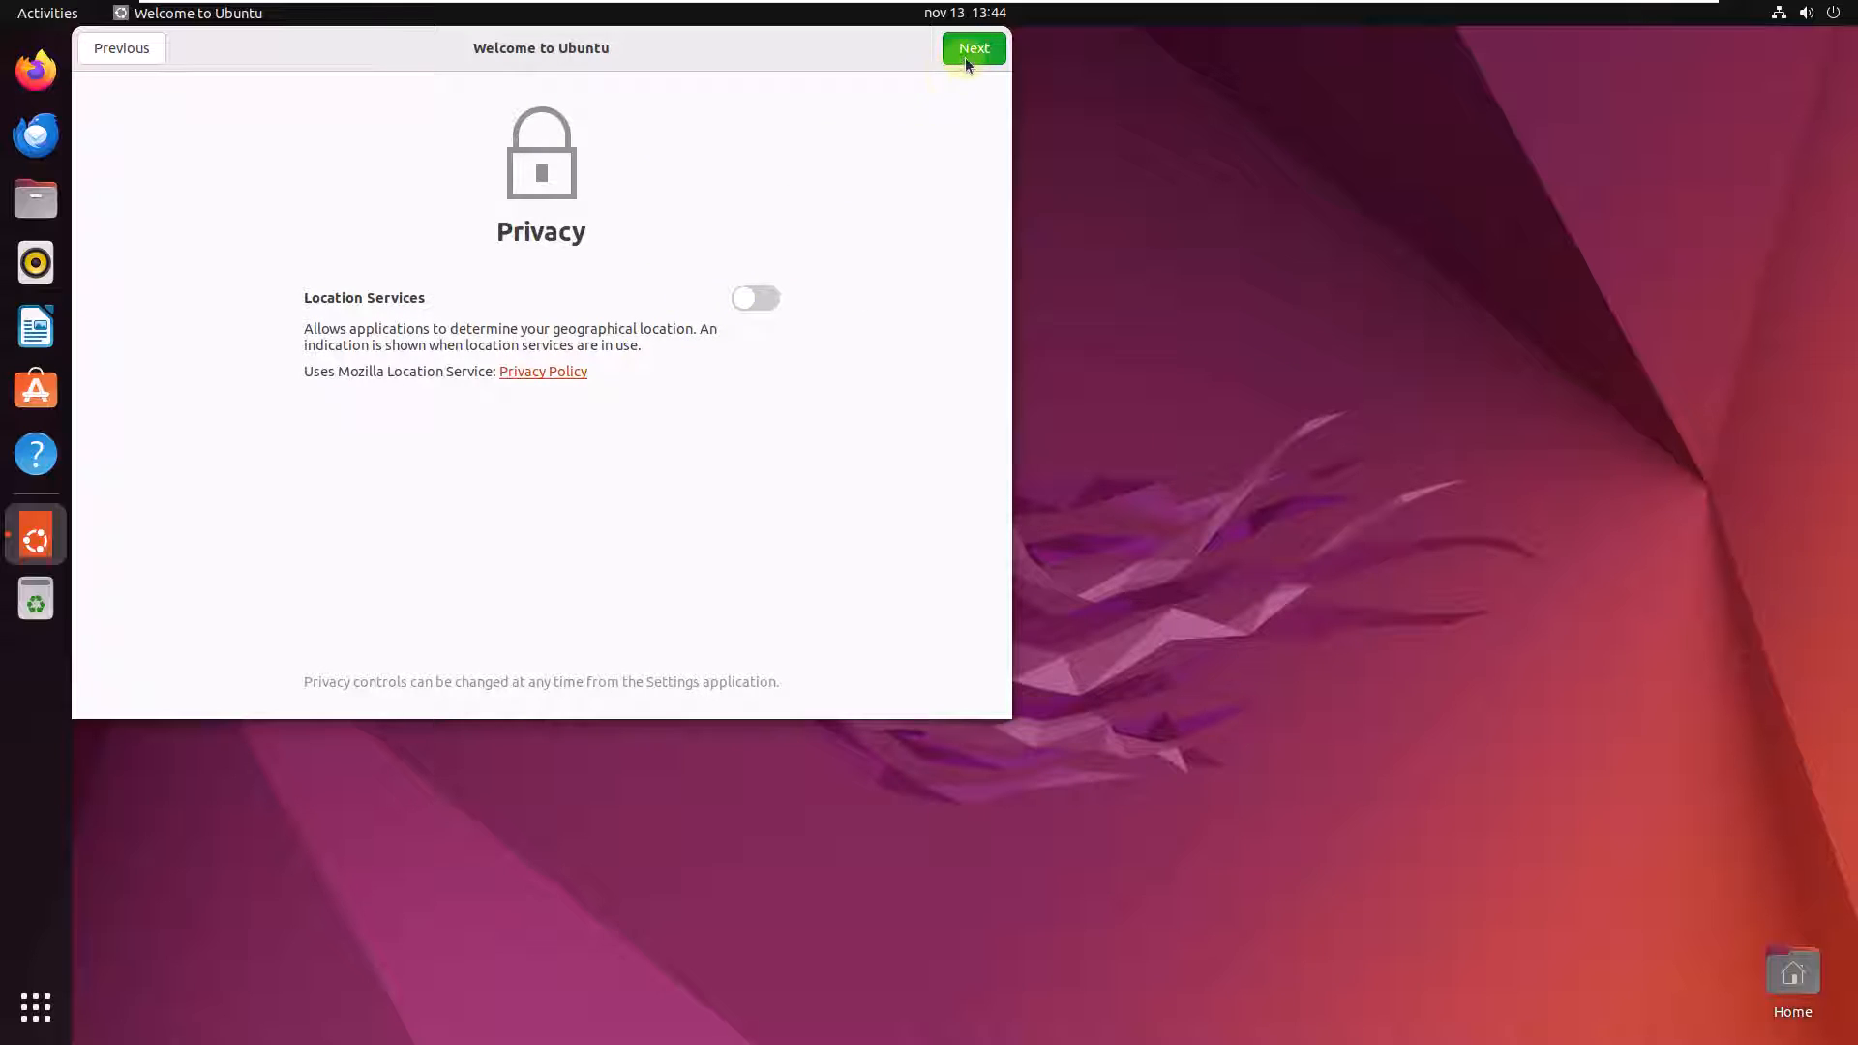
left_click(973, 48)
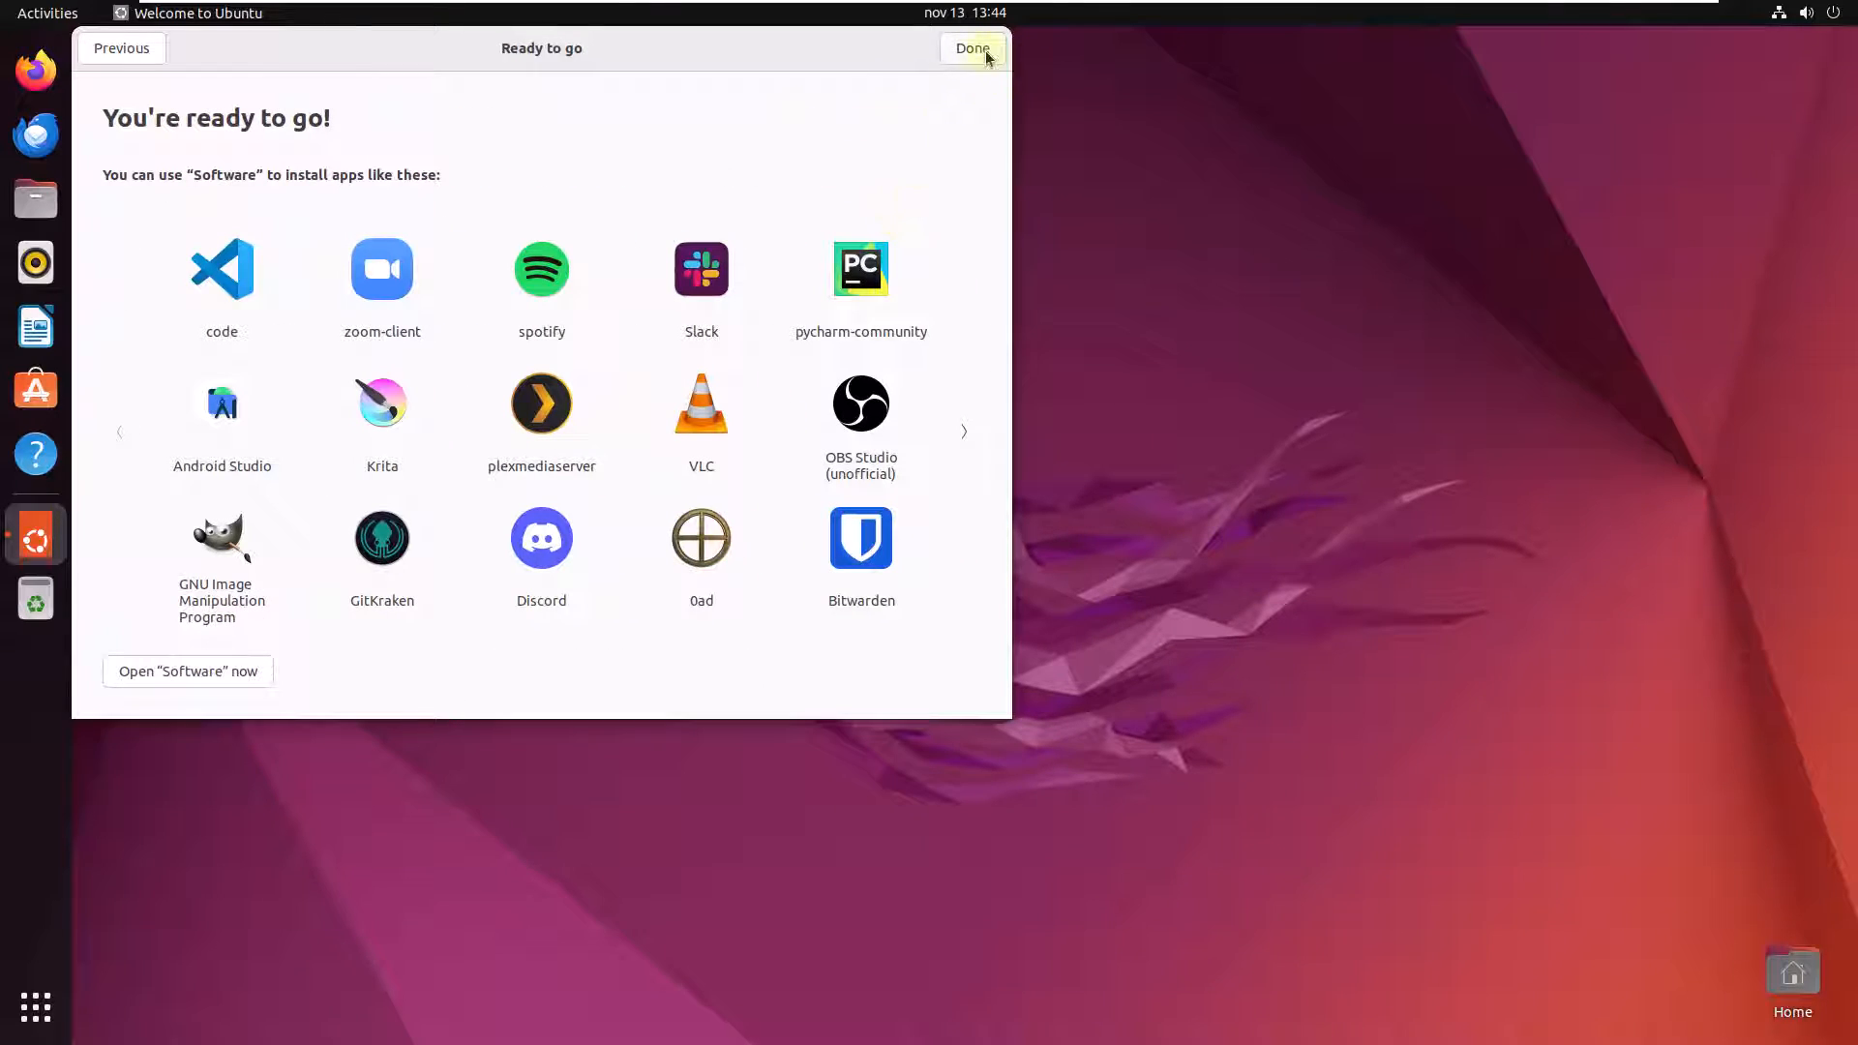
left_click(971, 48)
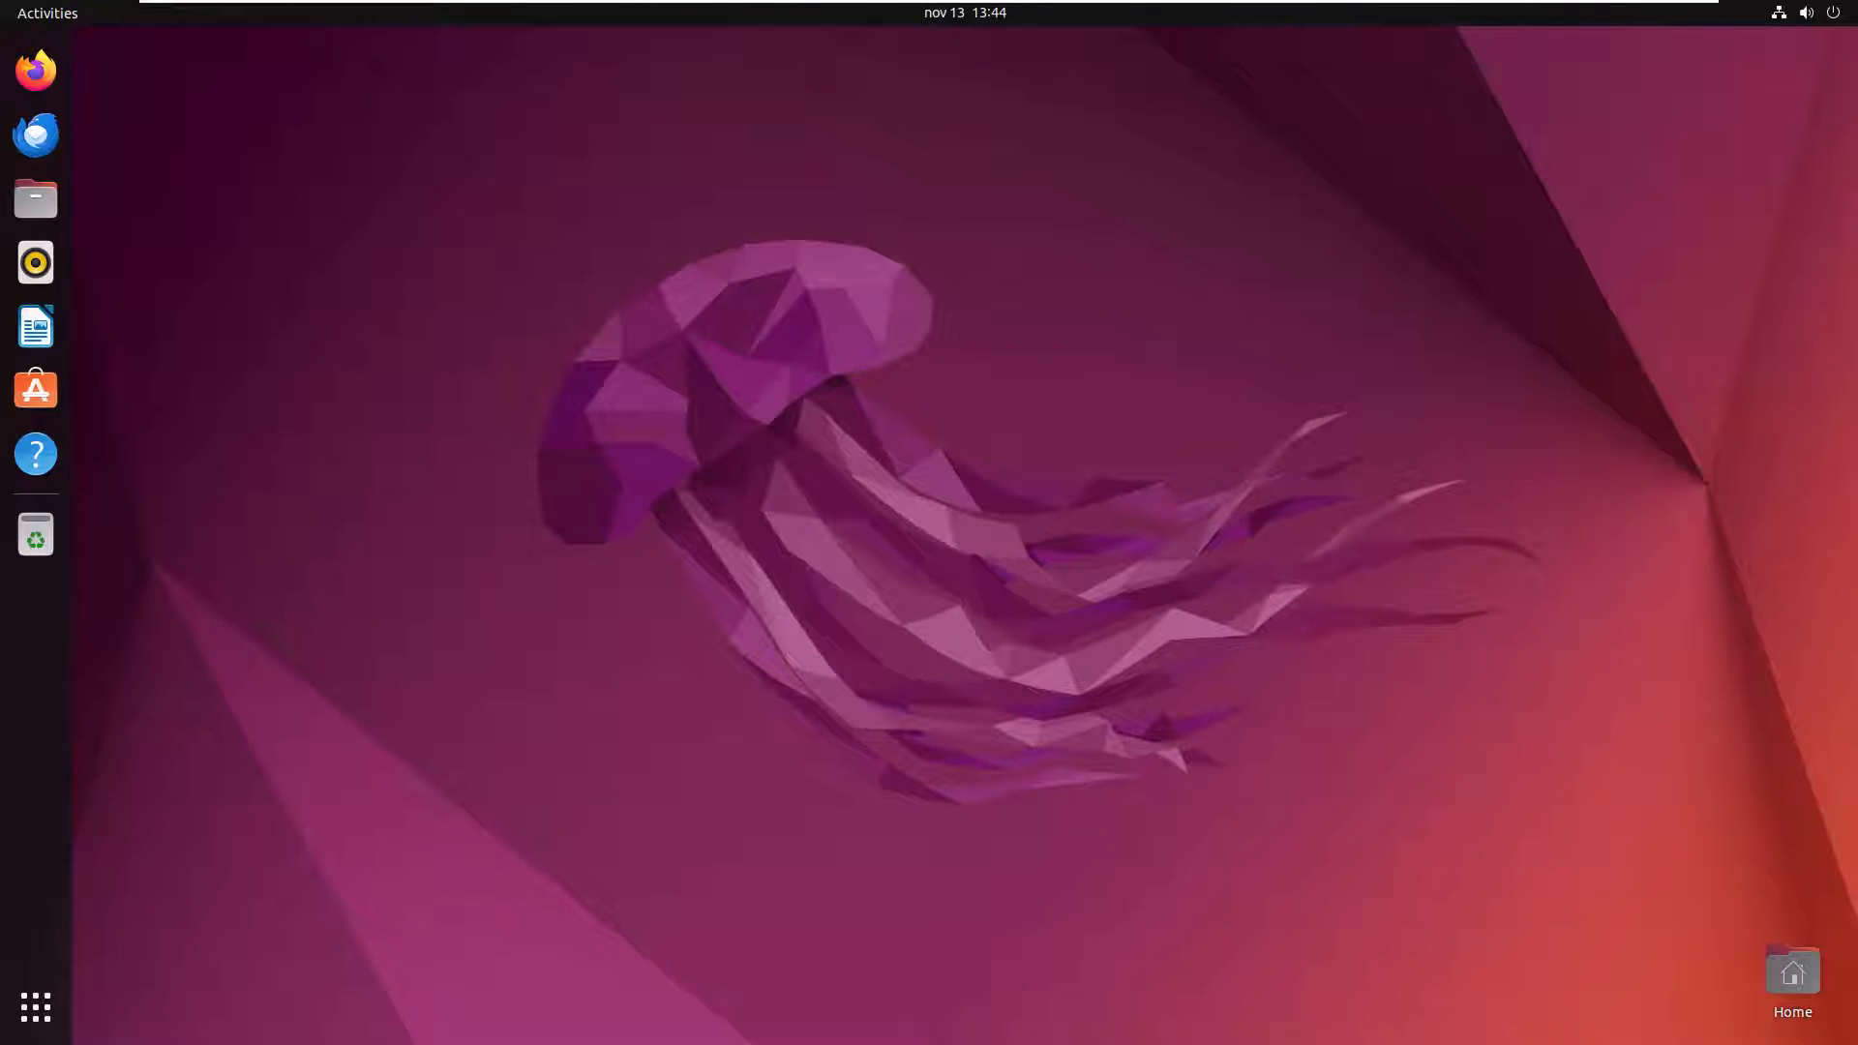